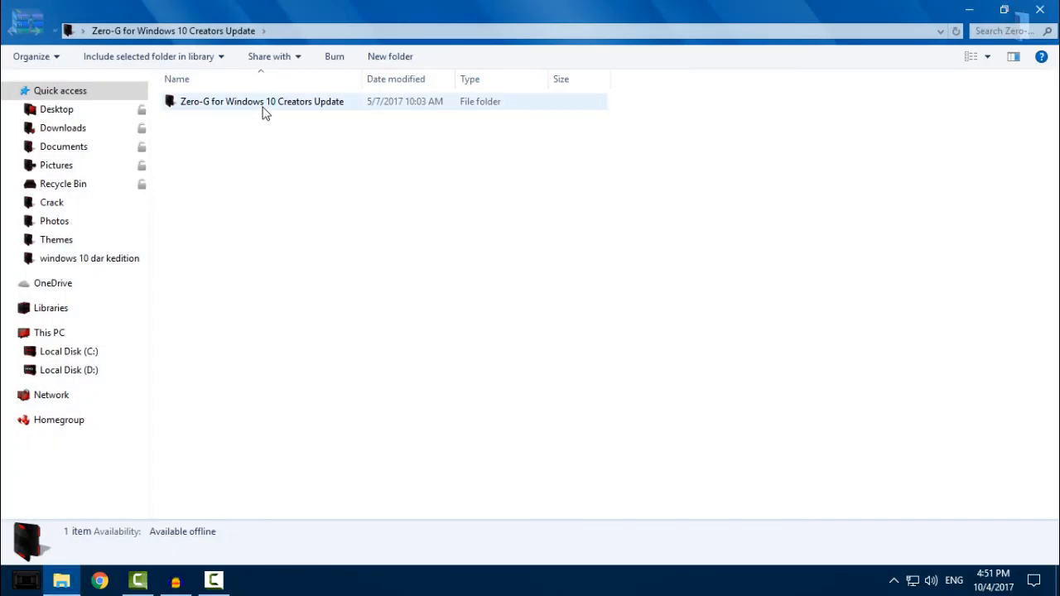
# - Open the inner Zero-G package folder, then Extras, and select Blank It and Desktop Context Menu Shortcuts
pyautogui.doubleClick(262, 101)
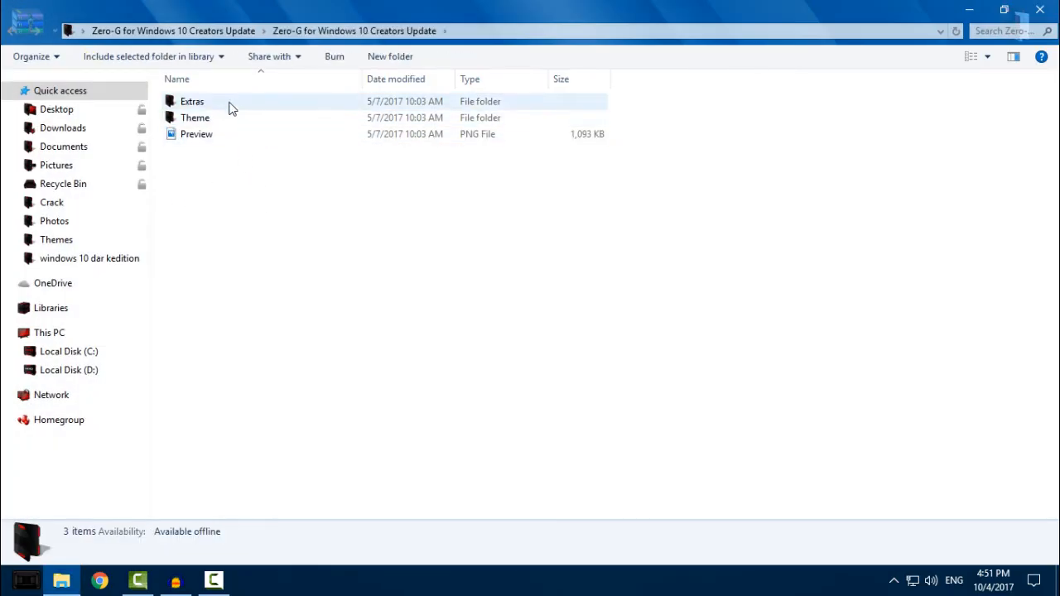
pyautogui.click(192, 101)
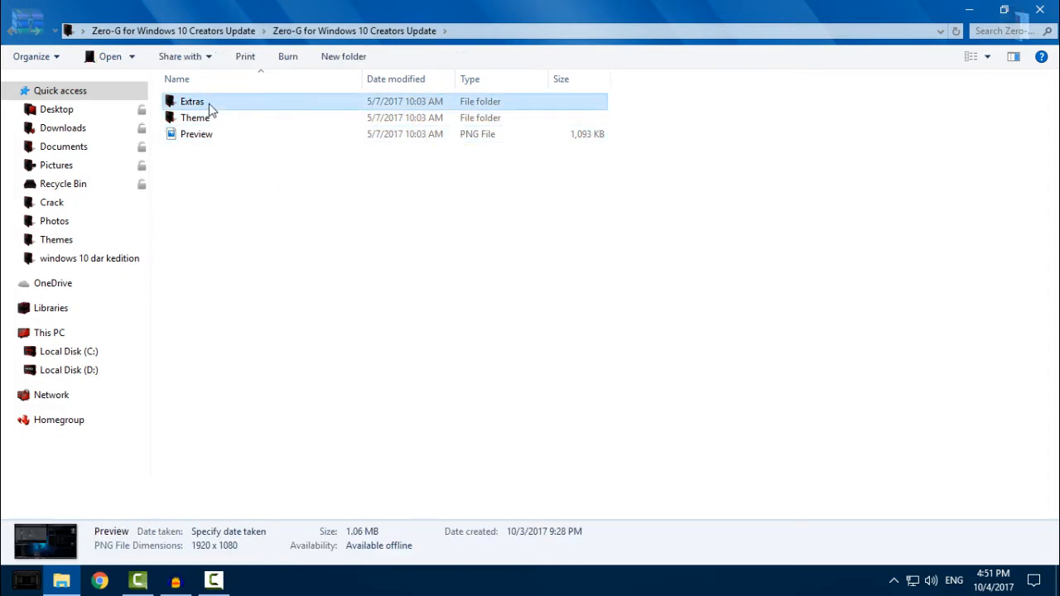
pyautogui.doubleClick(191, 101)
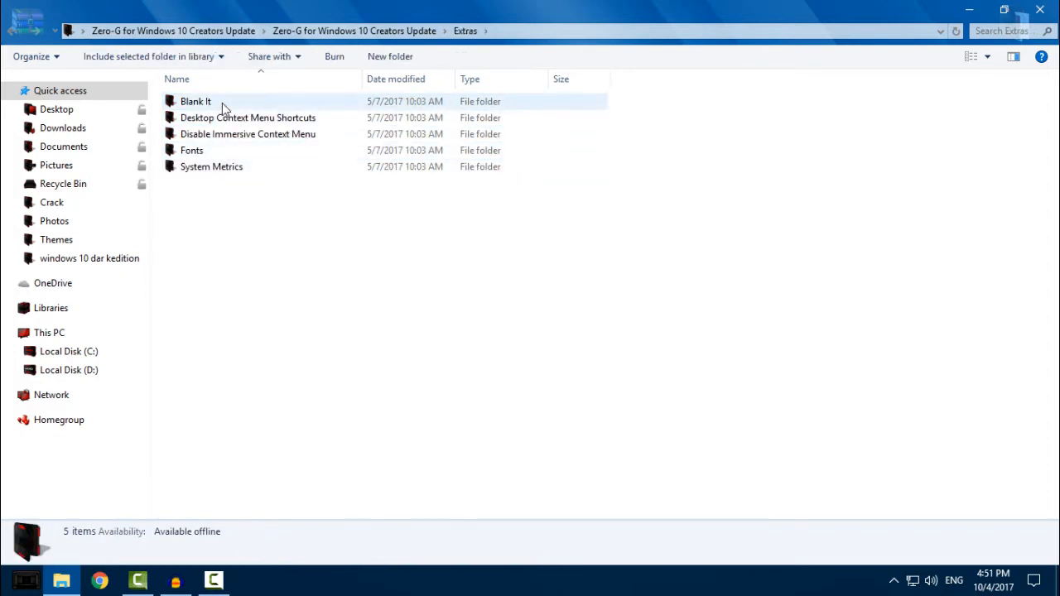
pyautogui.click(196, 101)
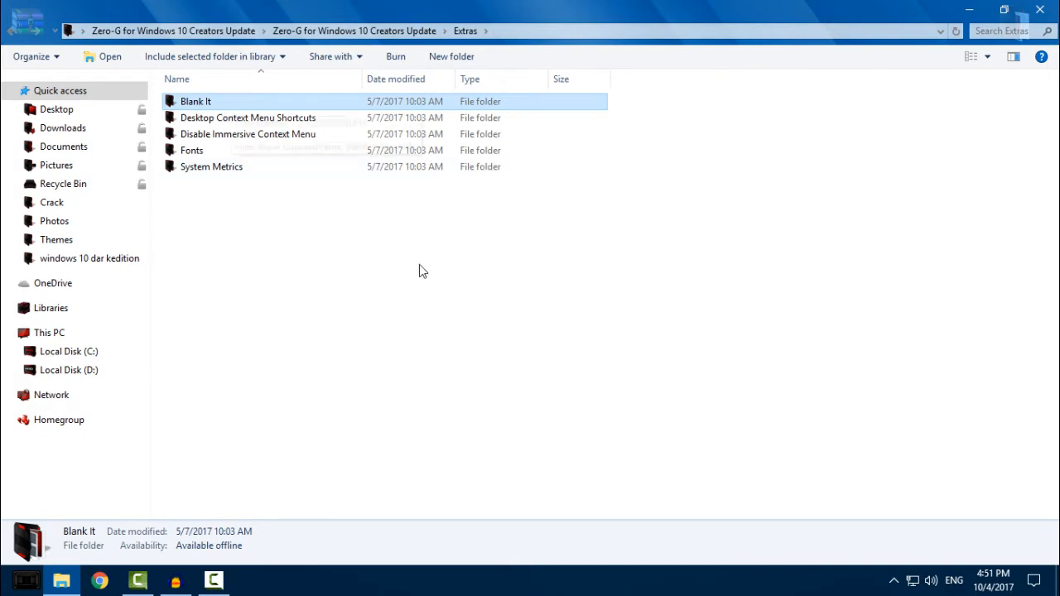
pyautogui.moveTo(267, 165)
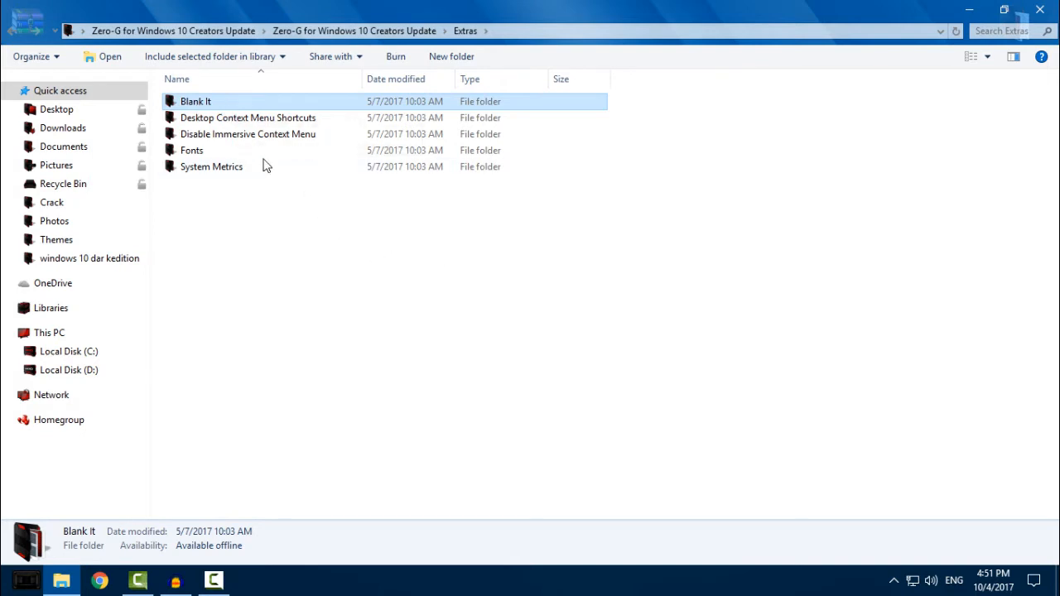
pyautogui.click(248, 117)
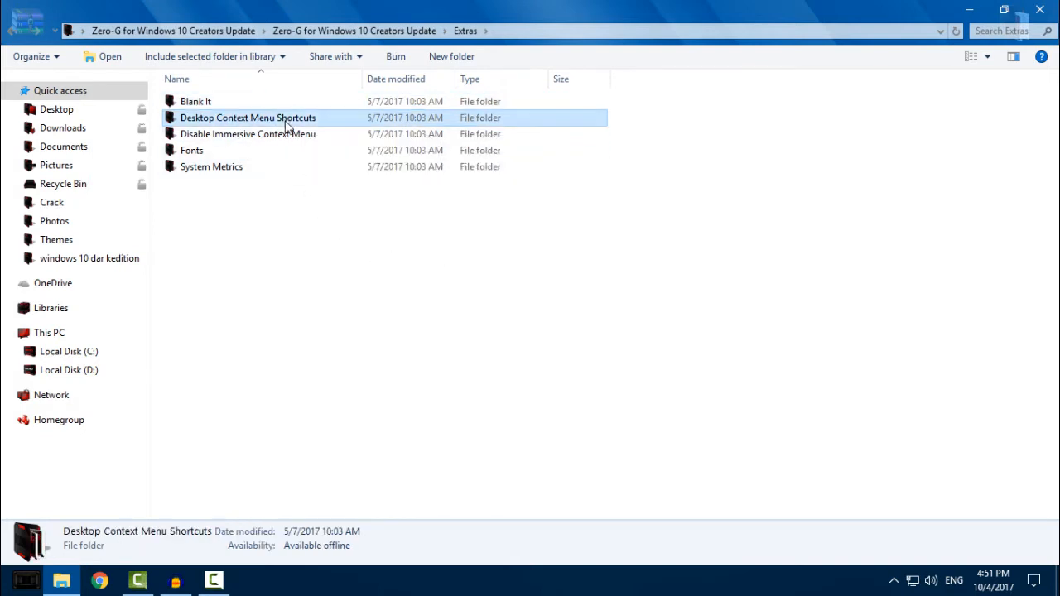
# - Open Desktop Context Menu Shortcuts and review the Add CP and Remove Classic Appearance .reg files
pyautogui.doubleClick(247, 116)
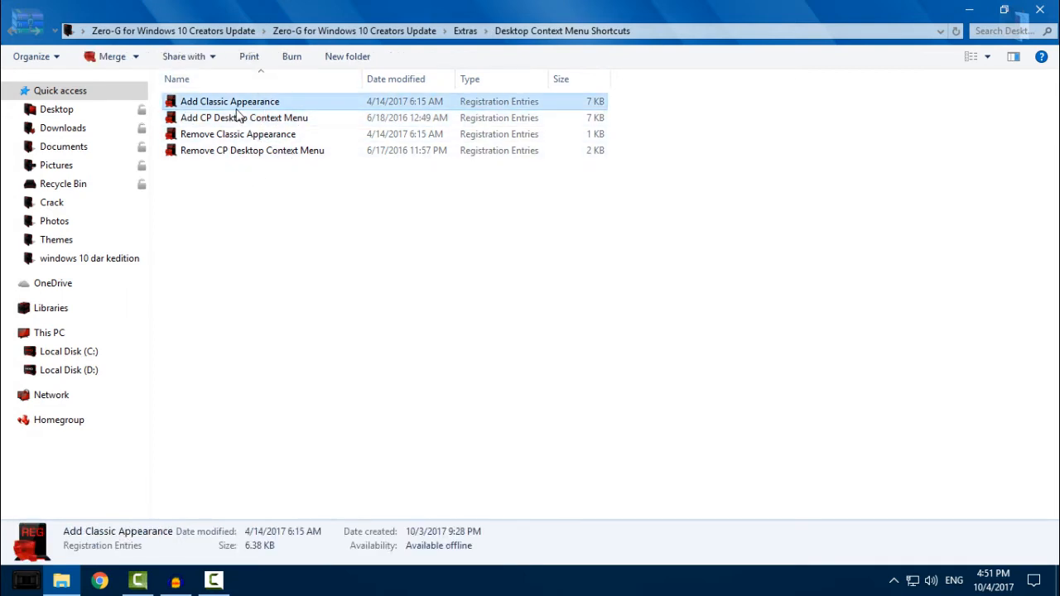
pyautogui.click(244, 117)
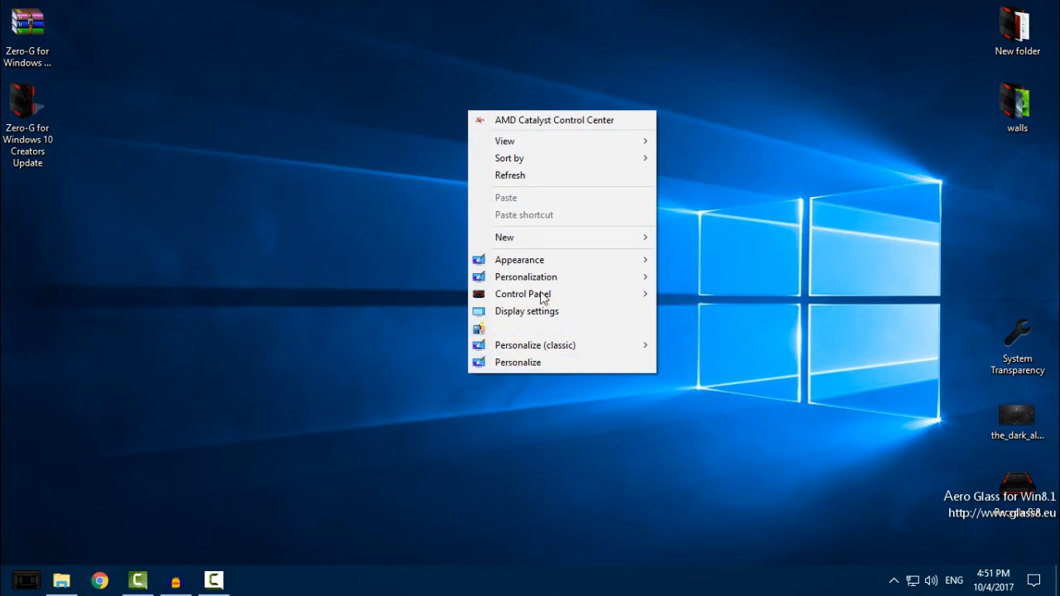
pyautogui.moveTo(519, 259)
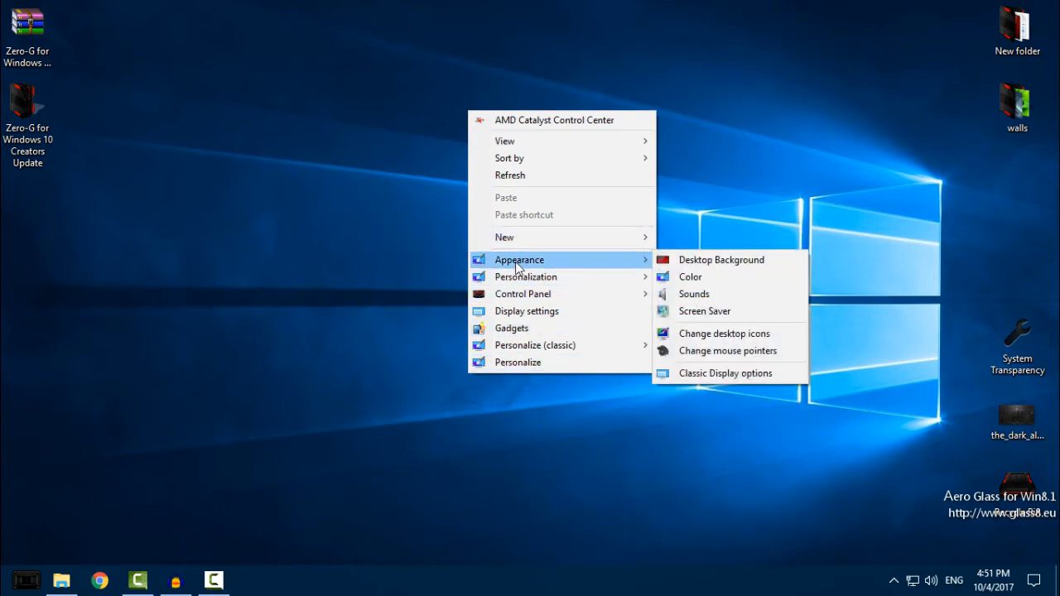
pyautogui.moveTo(522, 294)
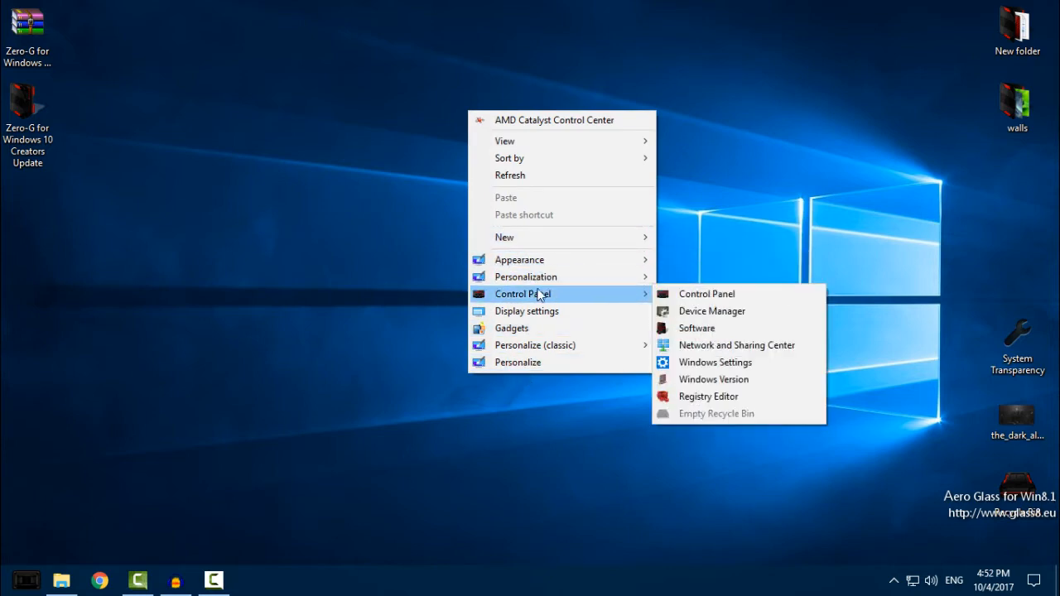
pyautogui.moveTo(526, 277)
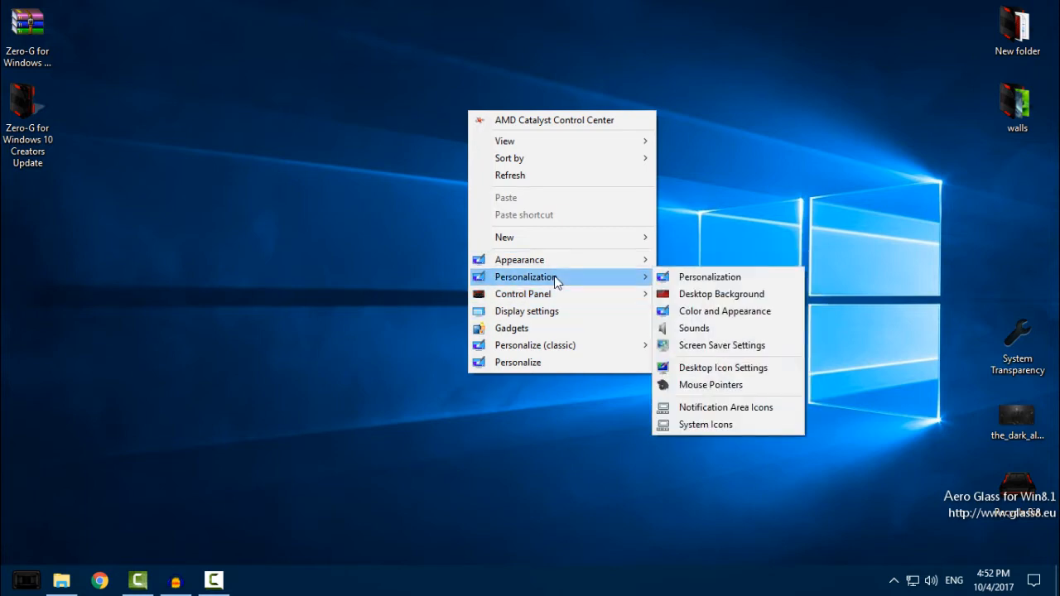
pyautogui.moveTo(708, 434)
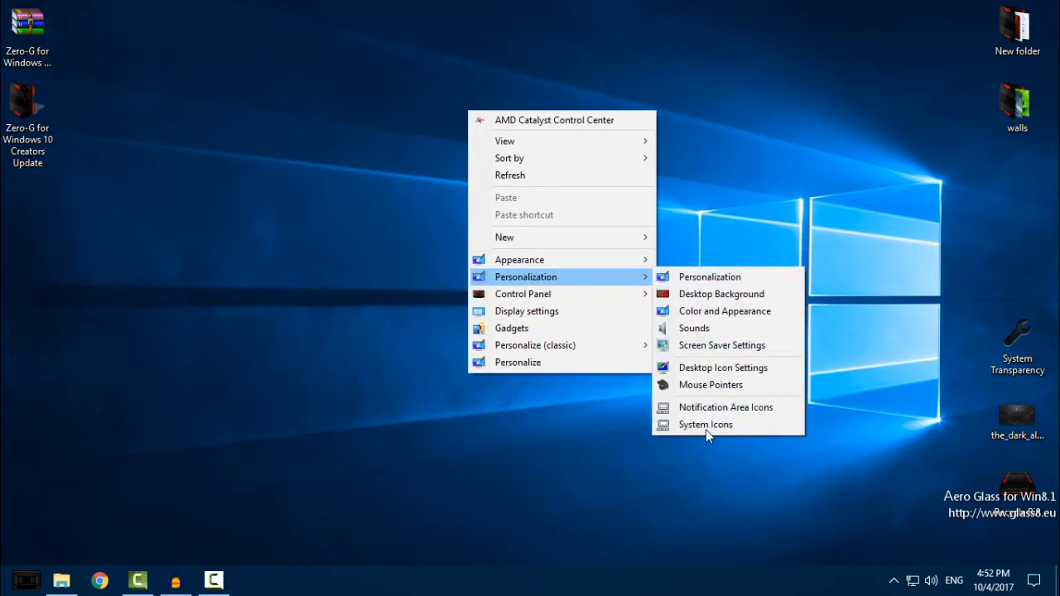
pyautogui.moveTo(568, 278)
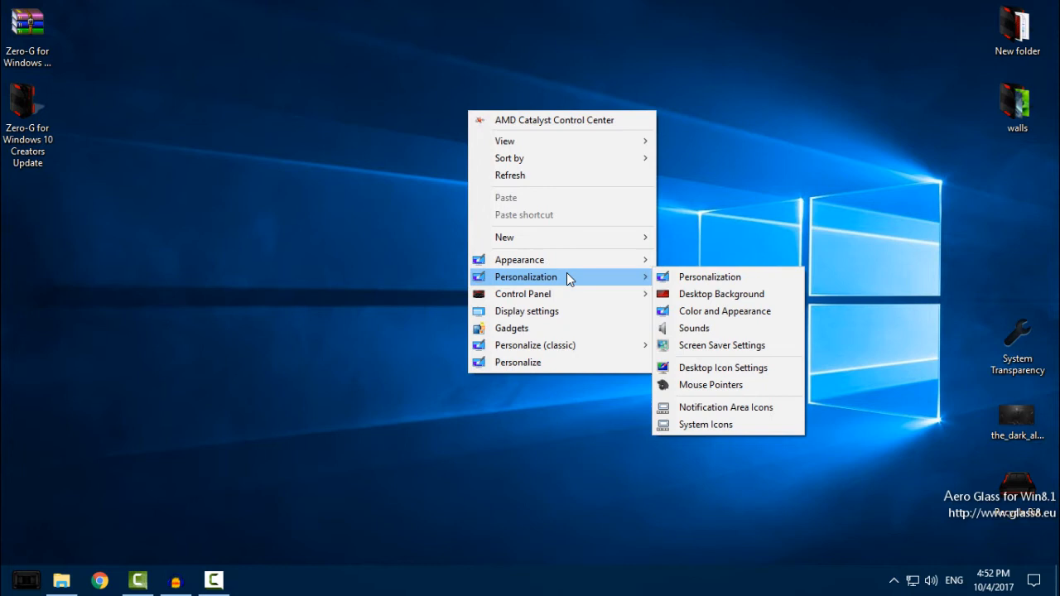
pyautogui.moveTo(522, 294)
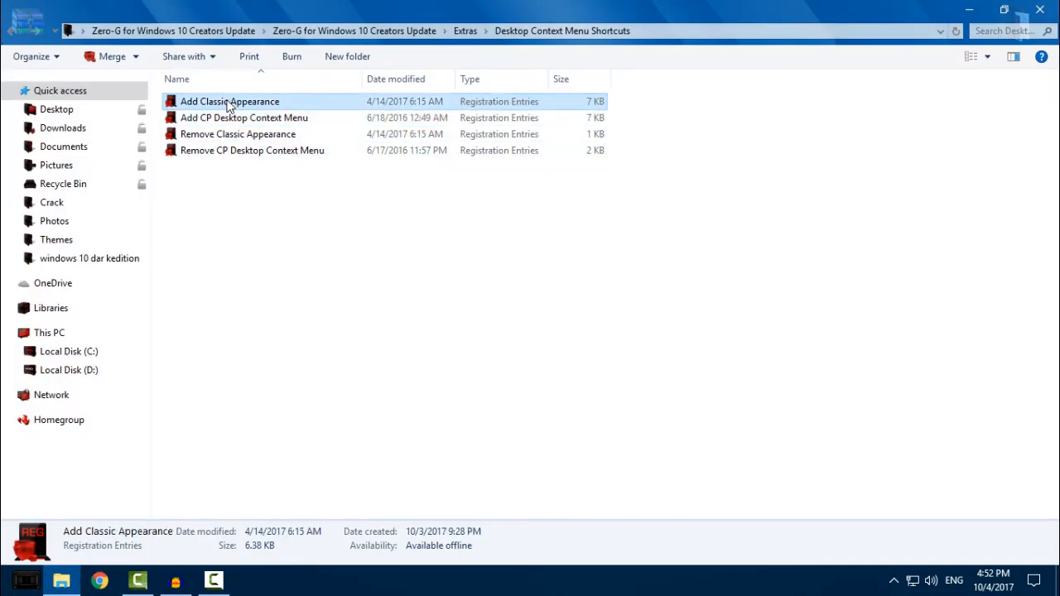
pyautogui.click(244, 118)
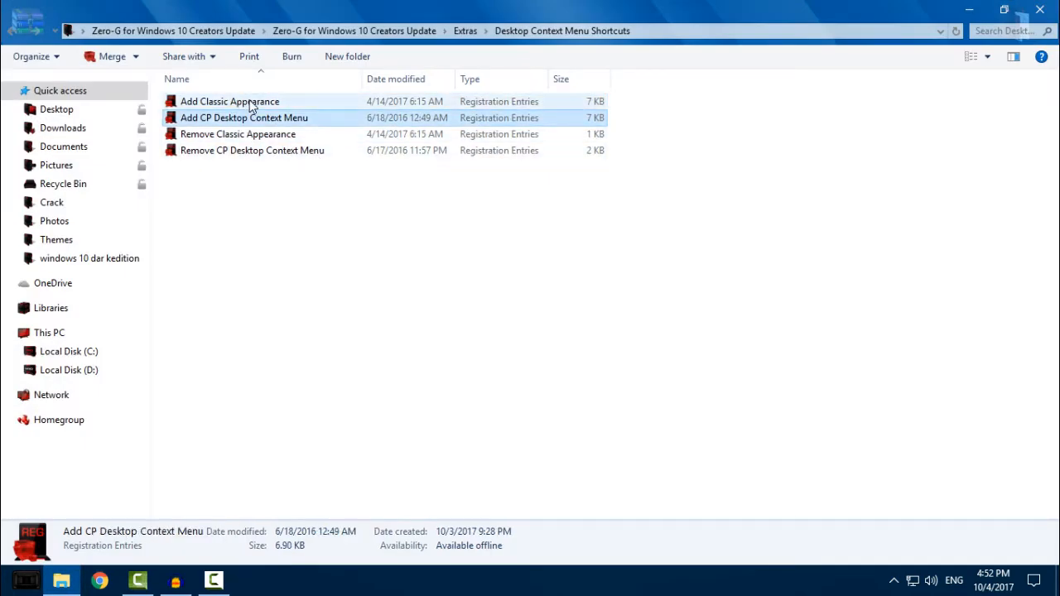
pyautogui.click(238, 133)
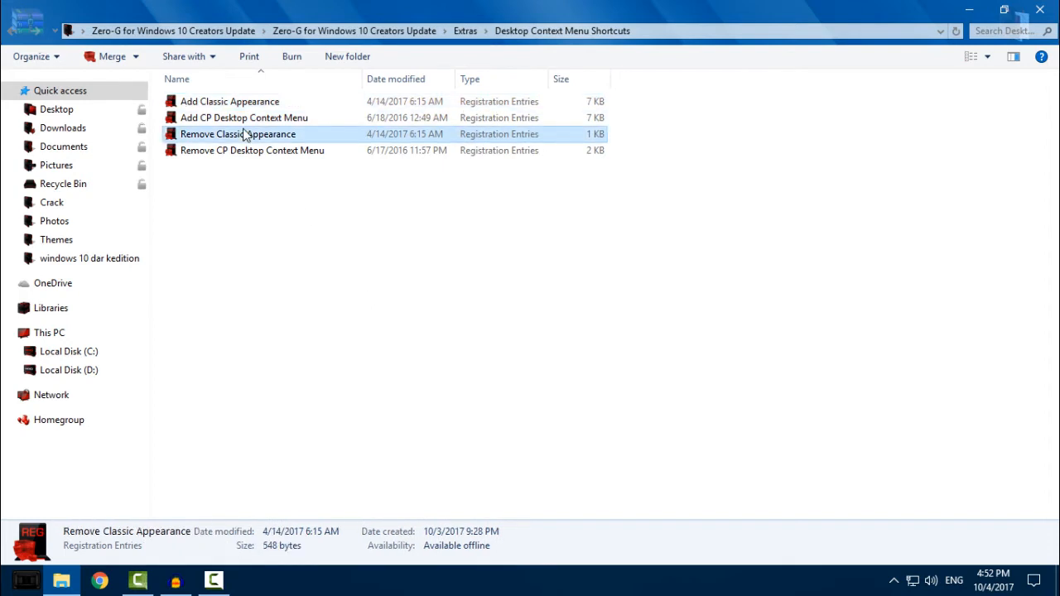
pyautogui.moveTo(230, 134)
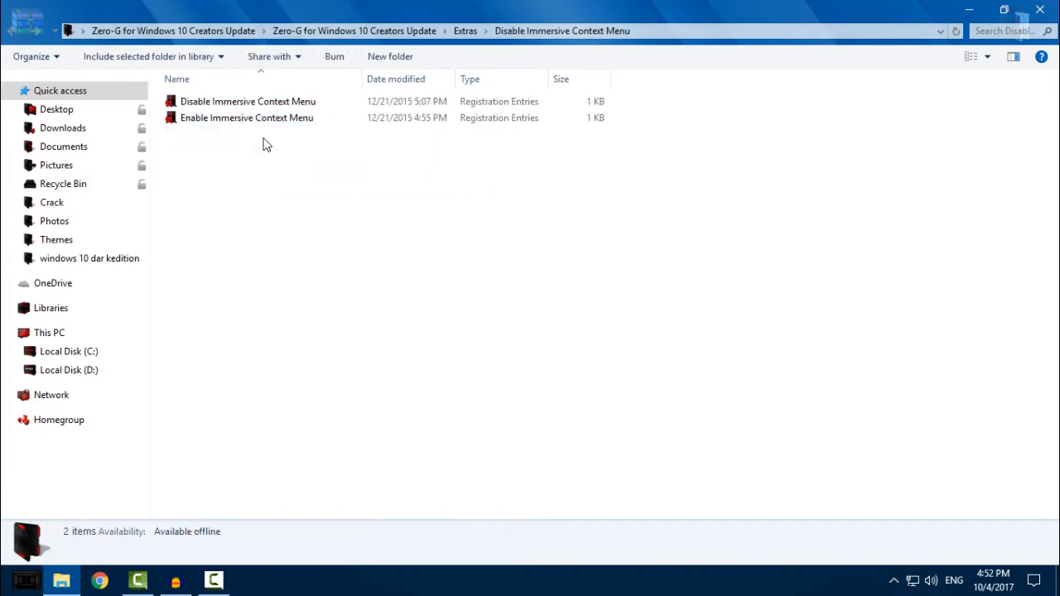
pyautogui.moveTo(250, 181)
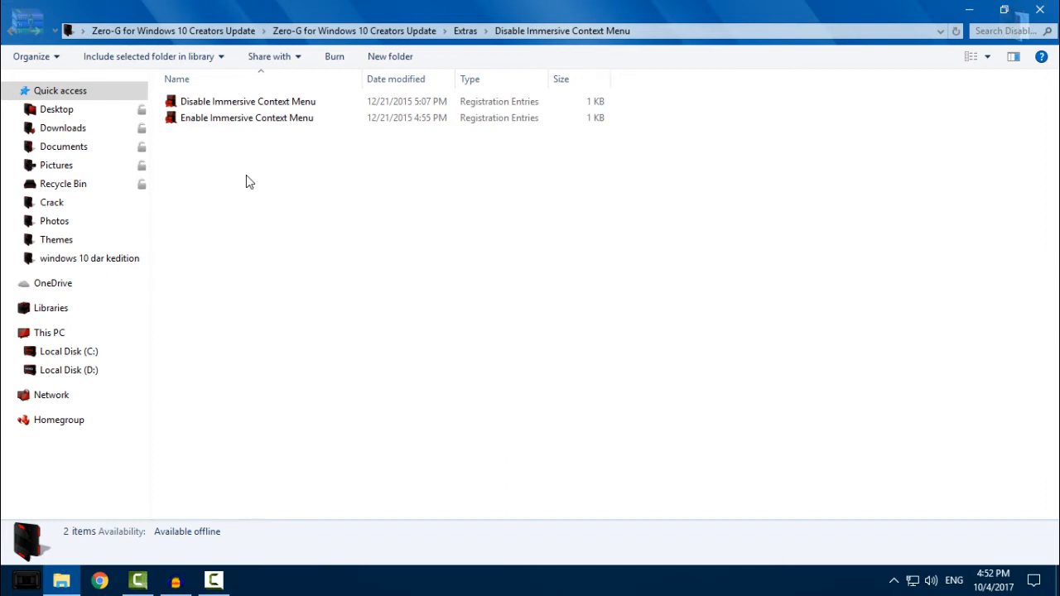
# - Merge Disable Immersive Context Menu.reg into the registry, approving the UAC and Registry Editor prompts
pyautogui.click(247, 101)
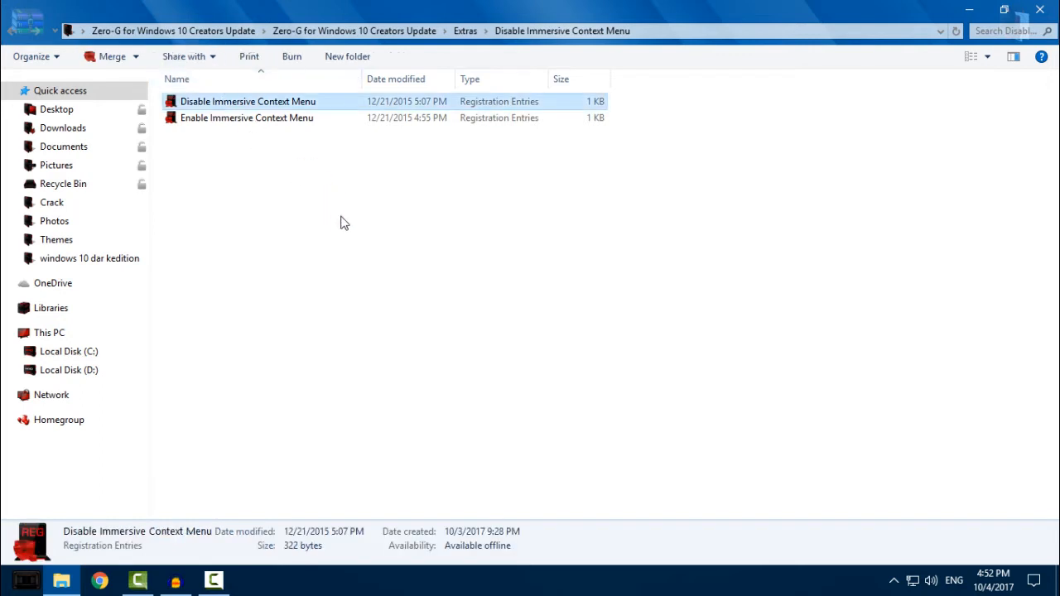
pyautogui.doubleClick(249, 101)
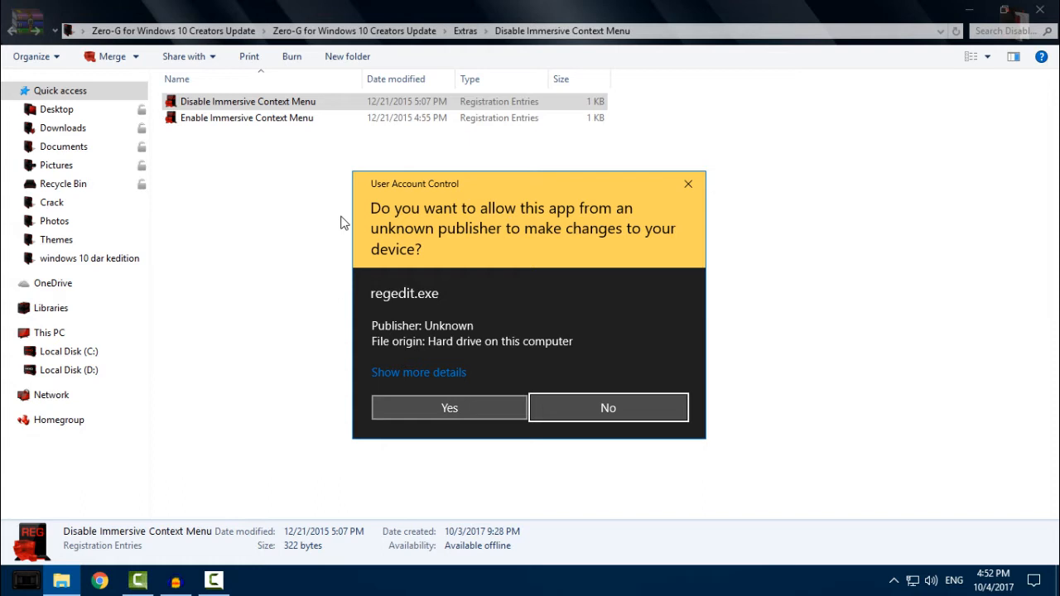
pyautogui.click(448, 407)
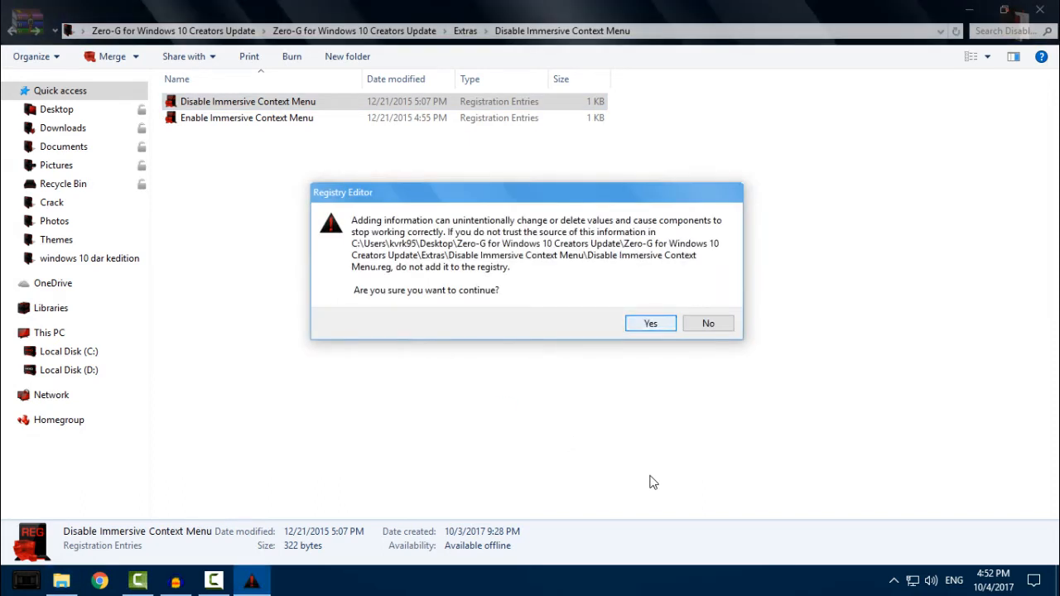
pyautogui.click(650, 323)
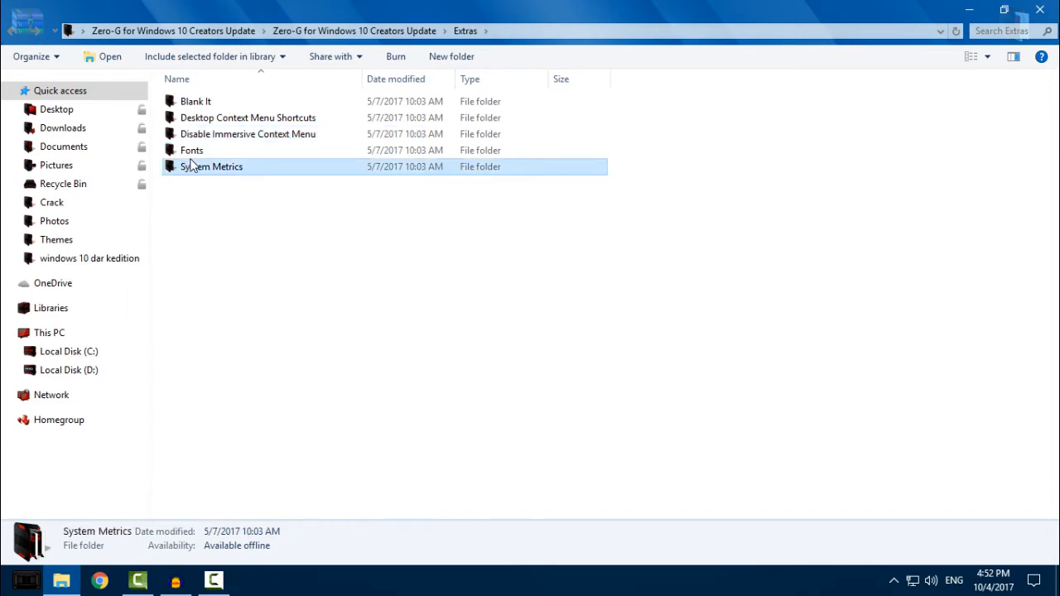
# - Open the Fonts folder and select all four font files
pyautogui.doubleClick(191, 150)
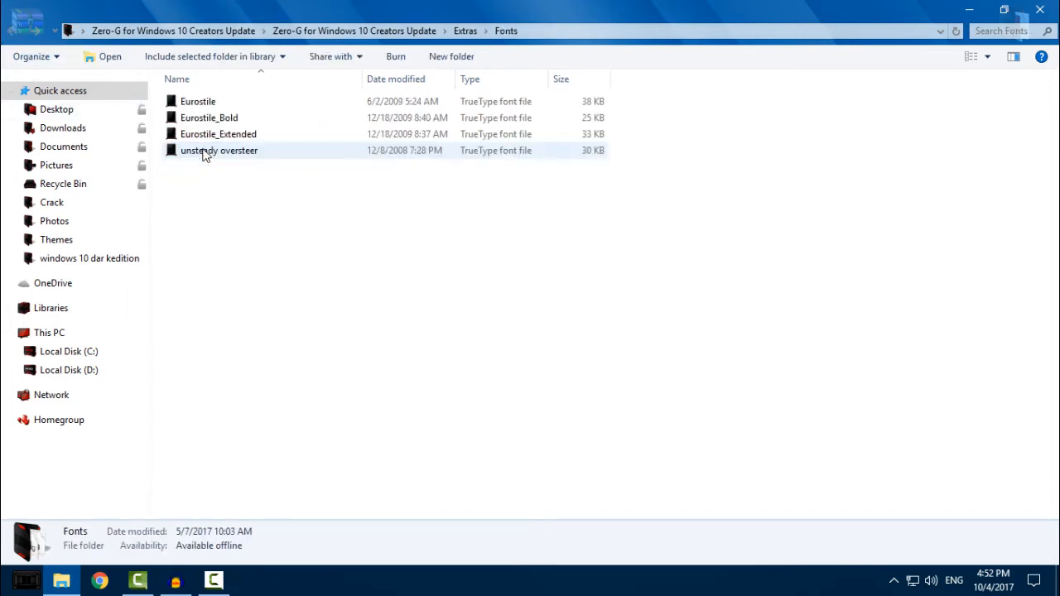
pyautogui.press('ctrl+a')
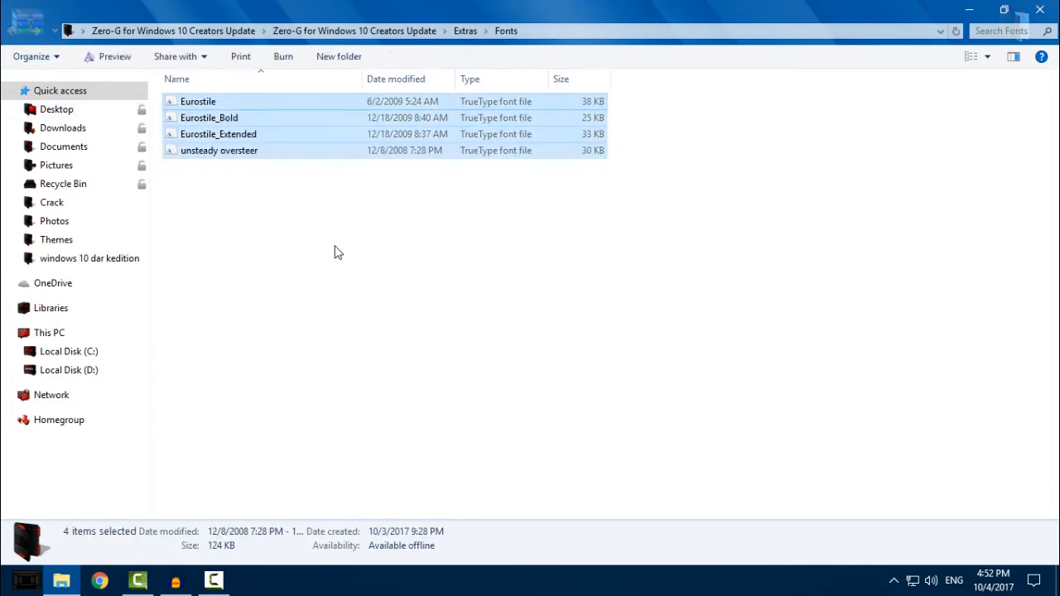
pyautogui.click(220, 149)
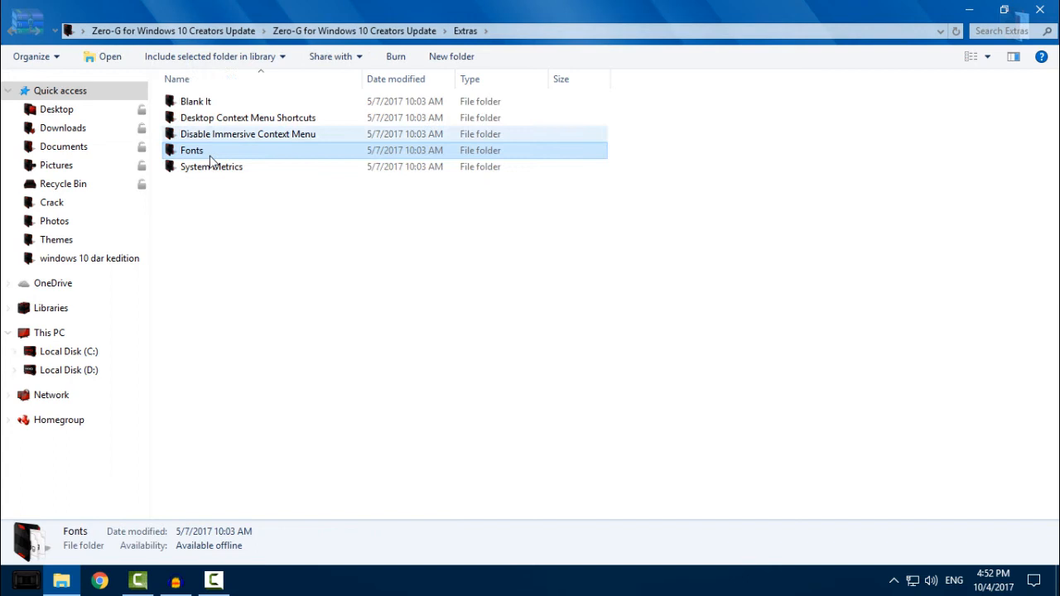
# - Merge Zero-G System Metrics.reg from the System Metrics folder, confirming both prompts
pyautogui.doubleClick(211, 166)
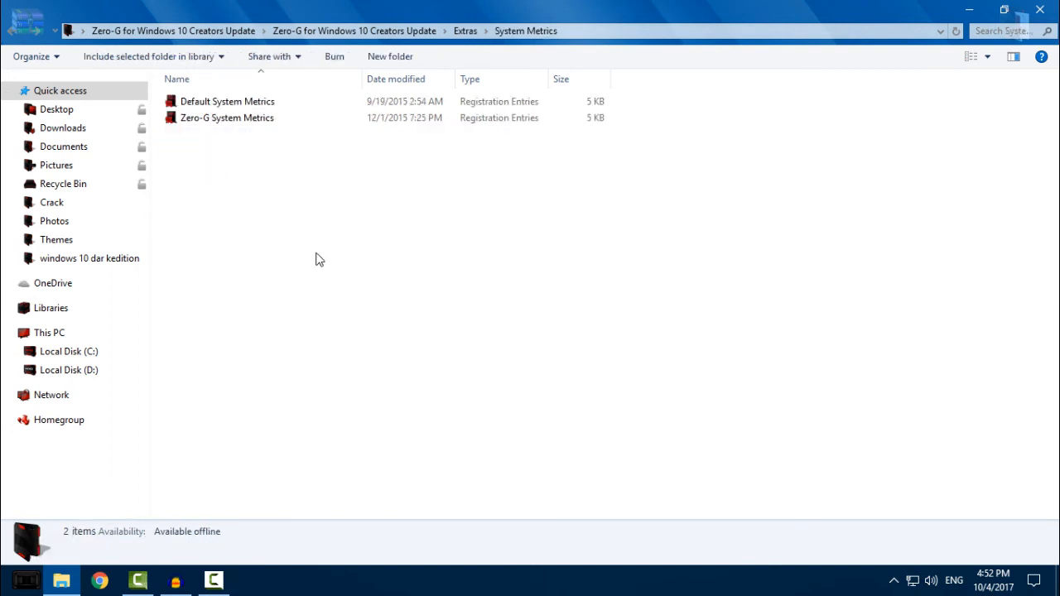
pyautogui.doubleClick(226, 117)
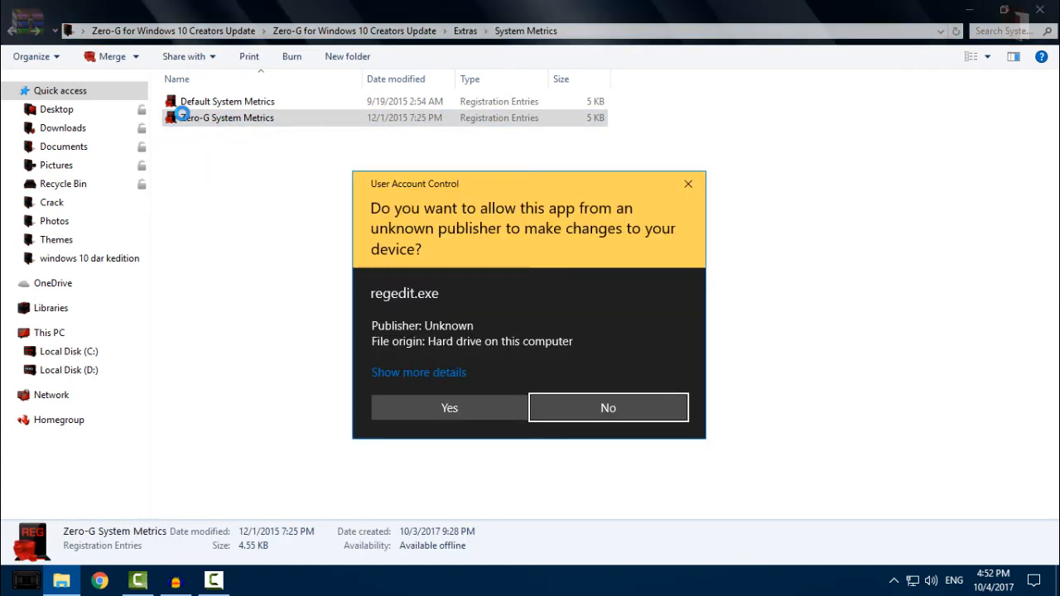
pyautogui.click(449, 407)
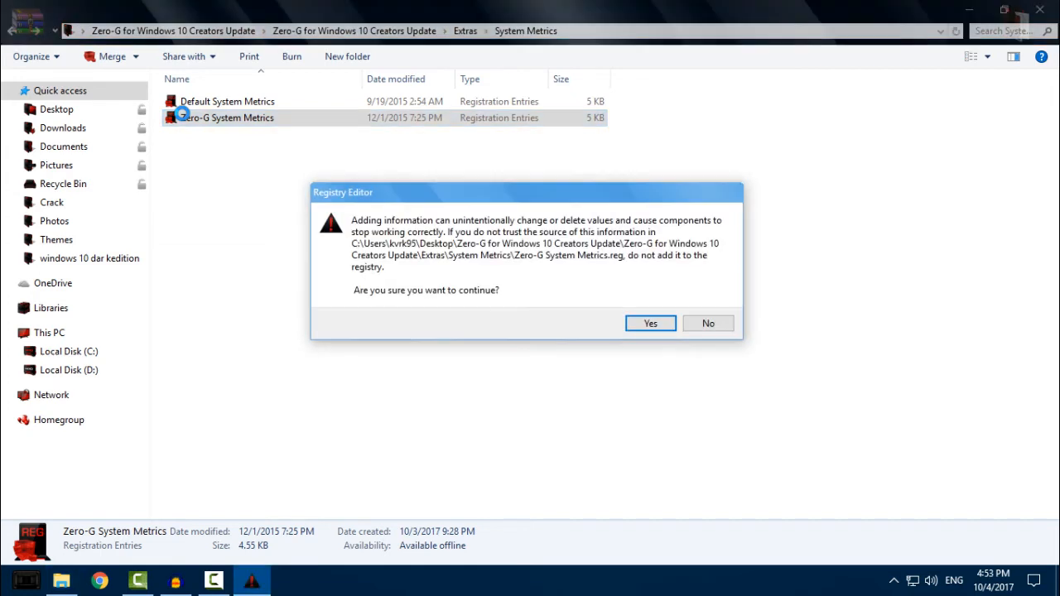
pyautogui.click(649, 323)
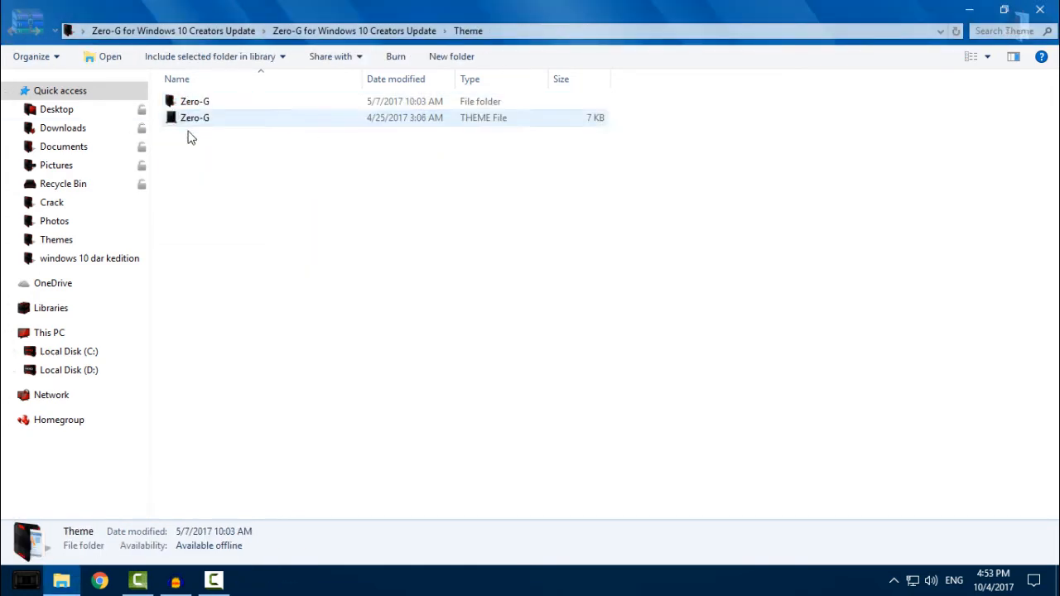
# - Show the Zero-G theme file's options, then close the Themes folder window
pyautogui.rightClick(194, 108)
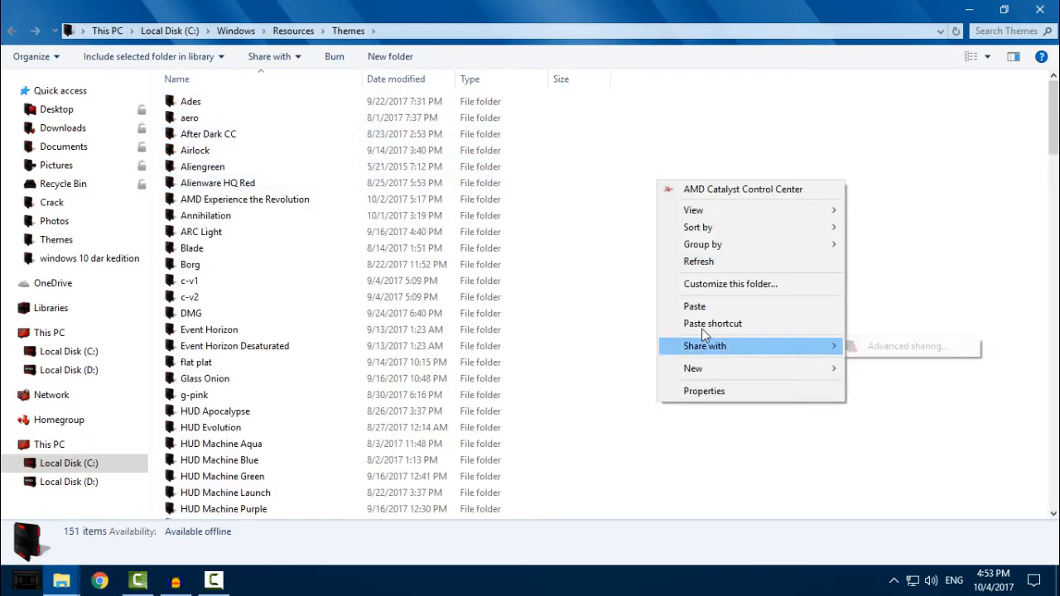
pyautogui.moveTo(966, 121)
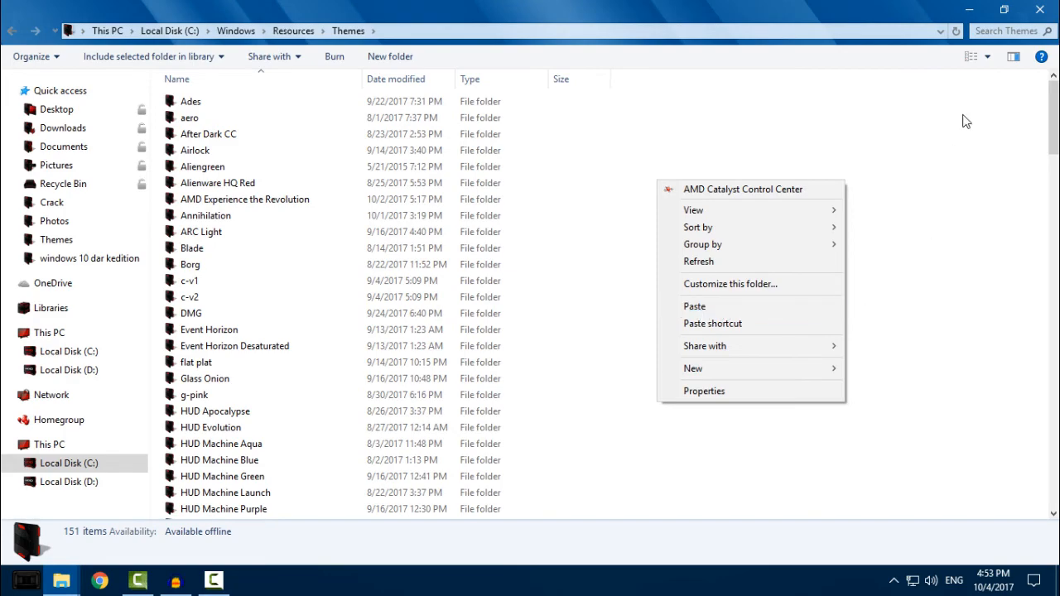
pyautogui.click(49, 332)
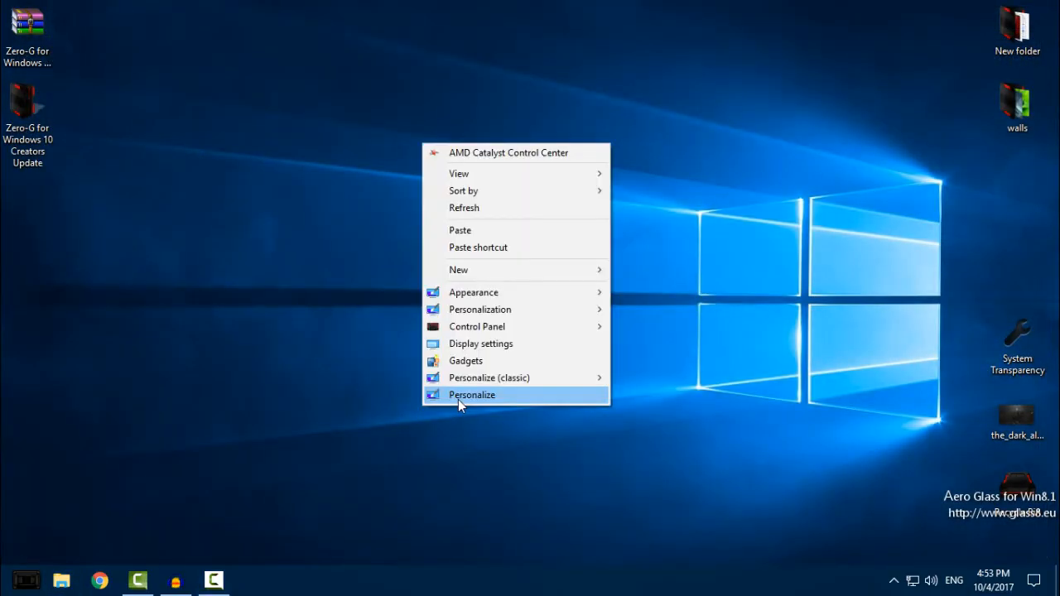
# - Apply the Zero-G theme from the bottom of the Personalization Themes page
pyautogui.click(472, 394)
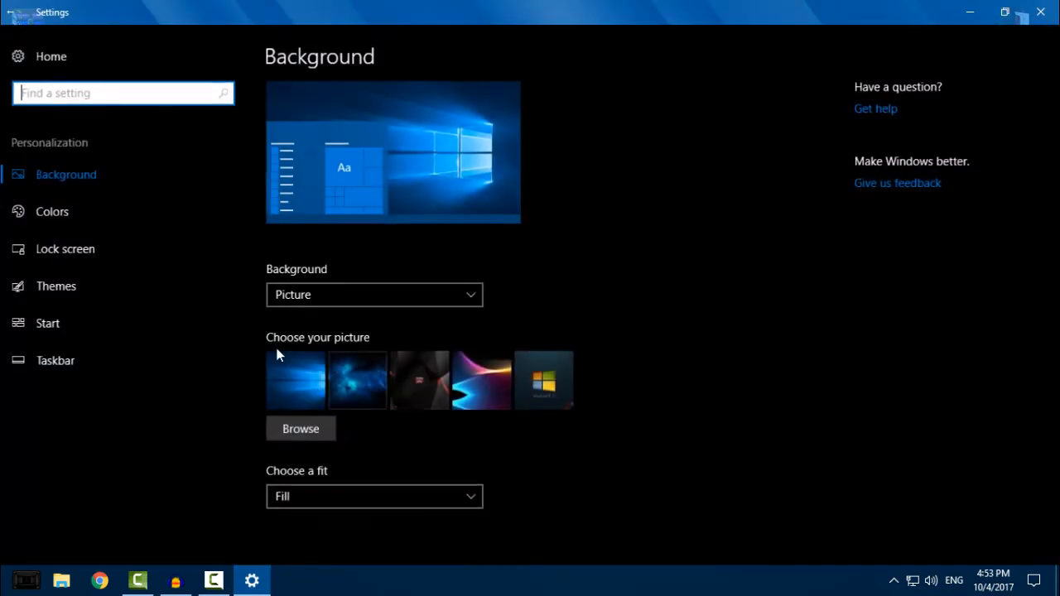
pyautogui.click(56, 285)
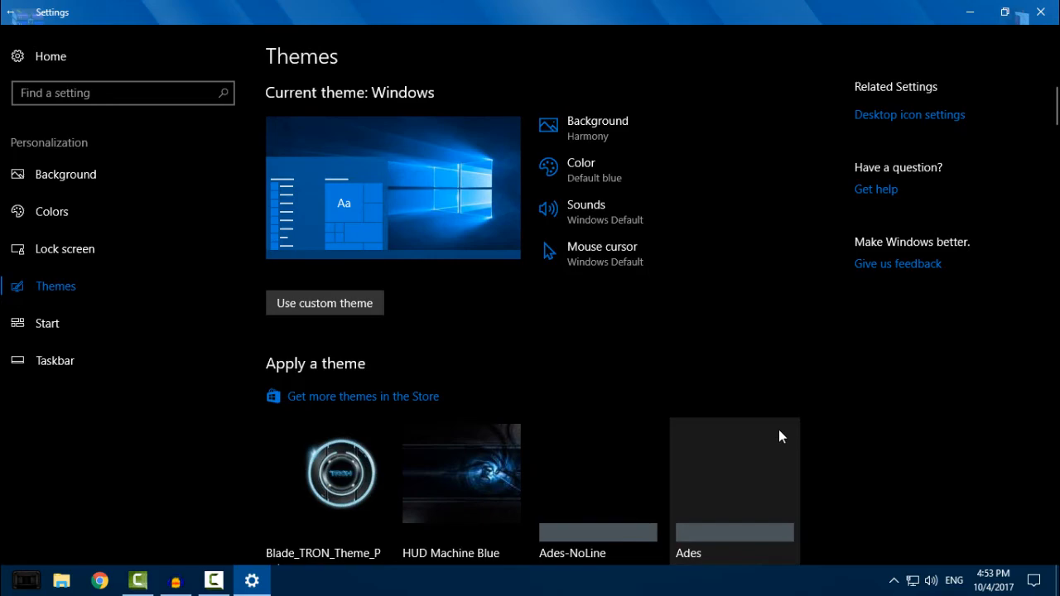
pyautogui.scroll(-3)
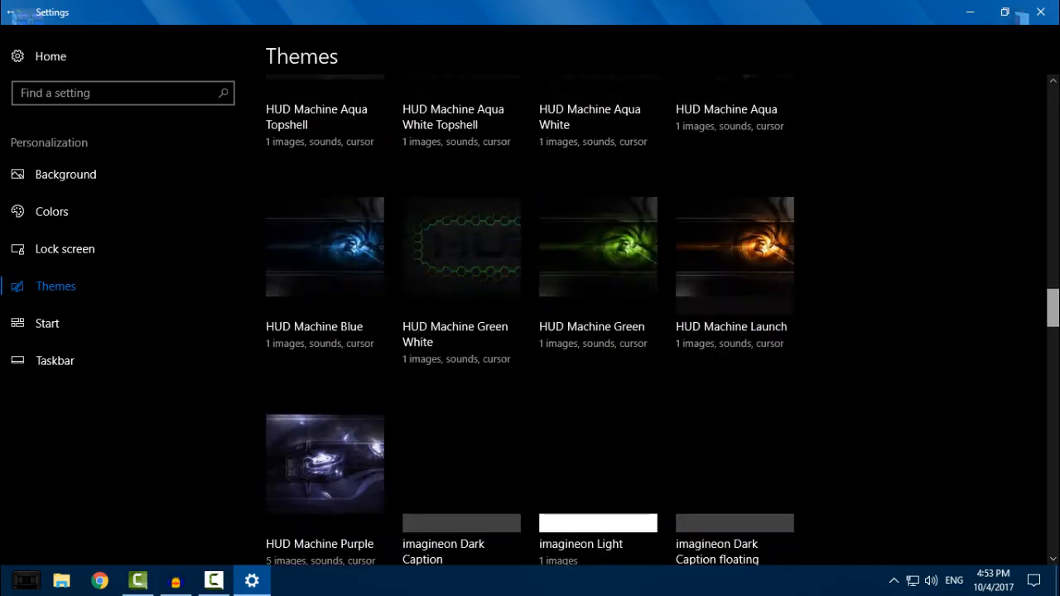
pyautogui.scroll(-3)
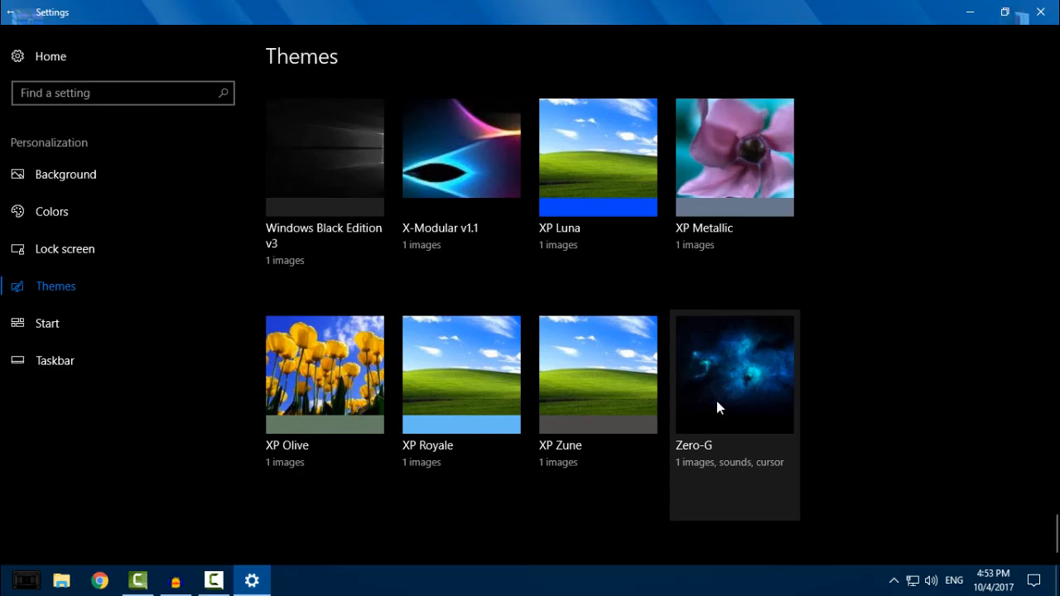
pyautogui.click(733, 375)
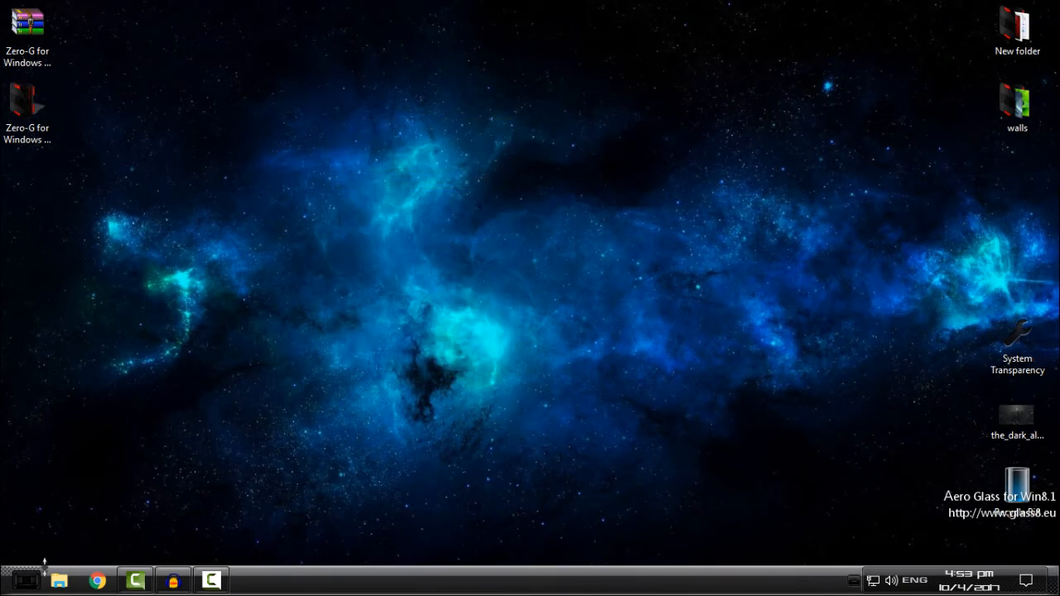
pyautogui.moveTo(153, 230)
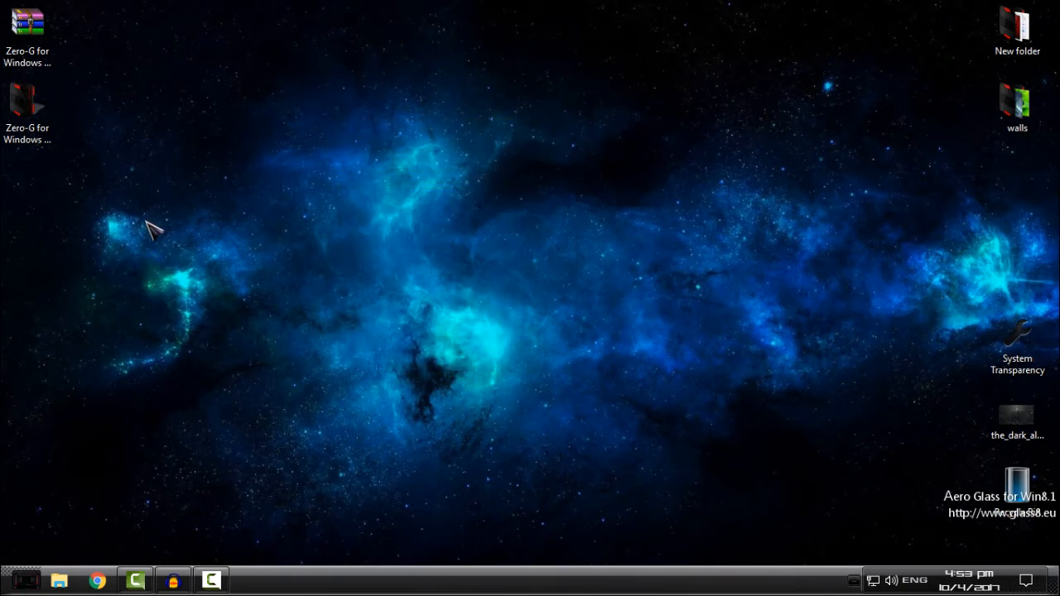
pyautogui.click(25, 579)
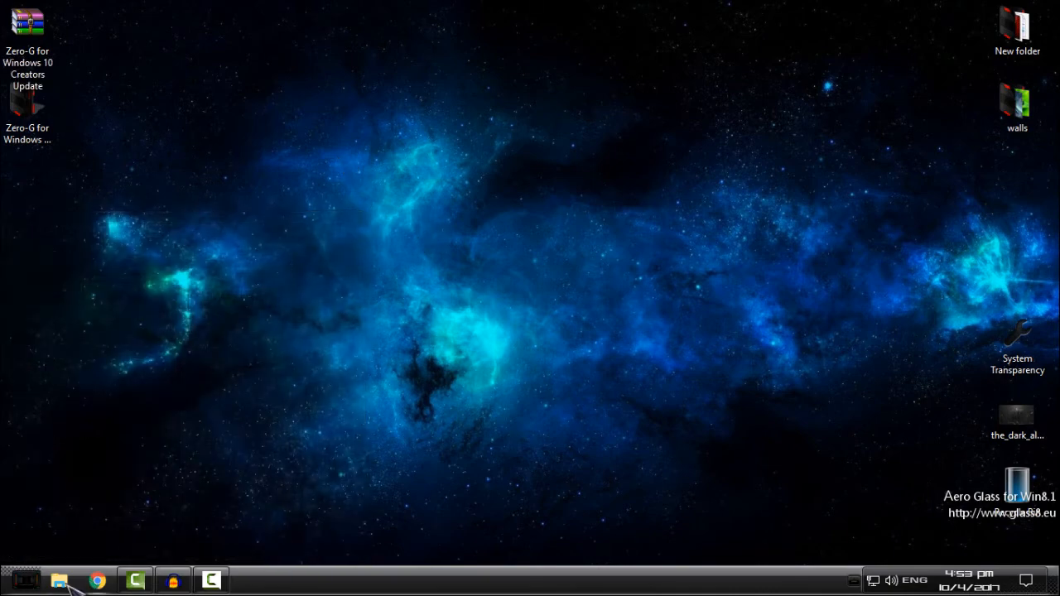
pyautogui.click(59, 580)
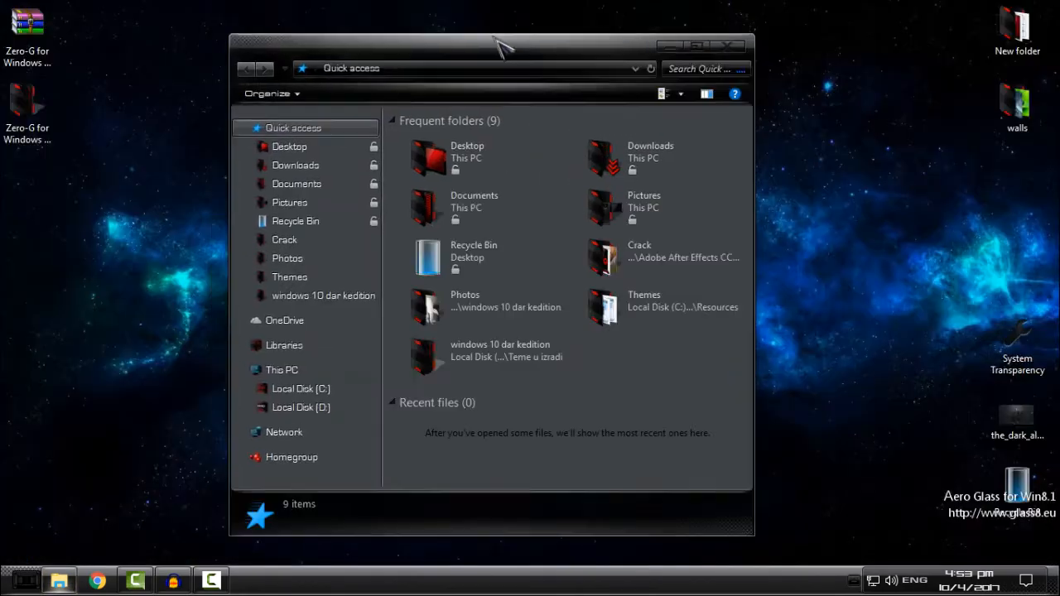
pyautogui.moveTo(491, 45); pyautogui.dragTo(696, 57)
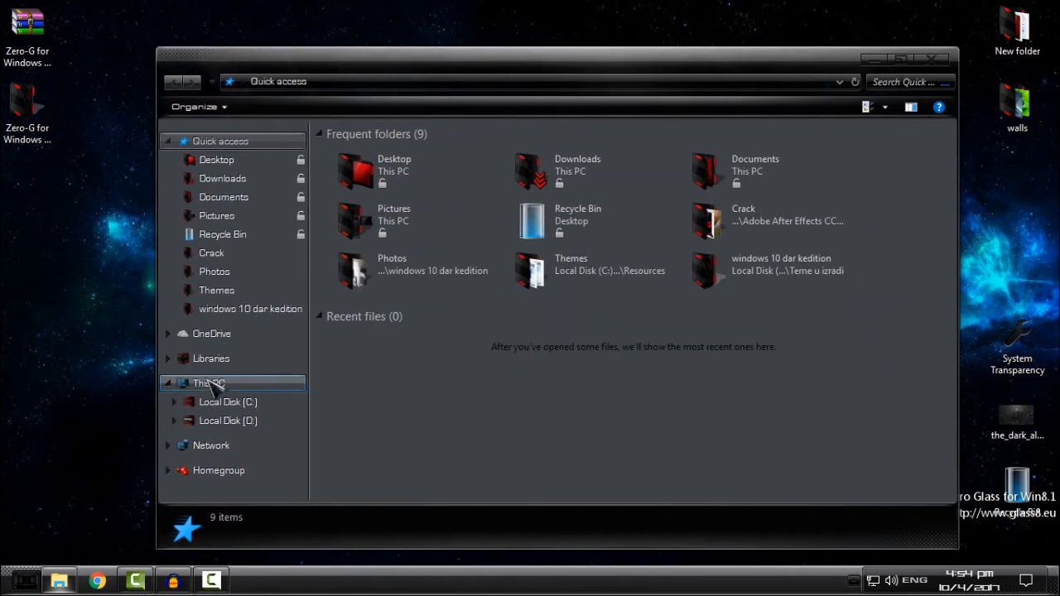
pyautogui.click(208, 383)
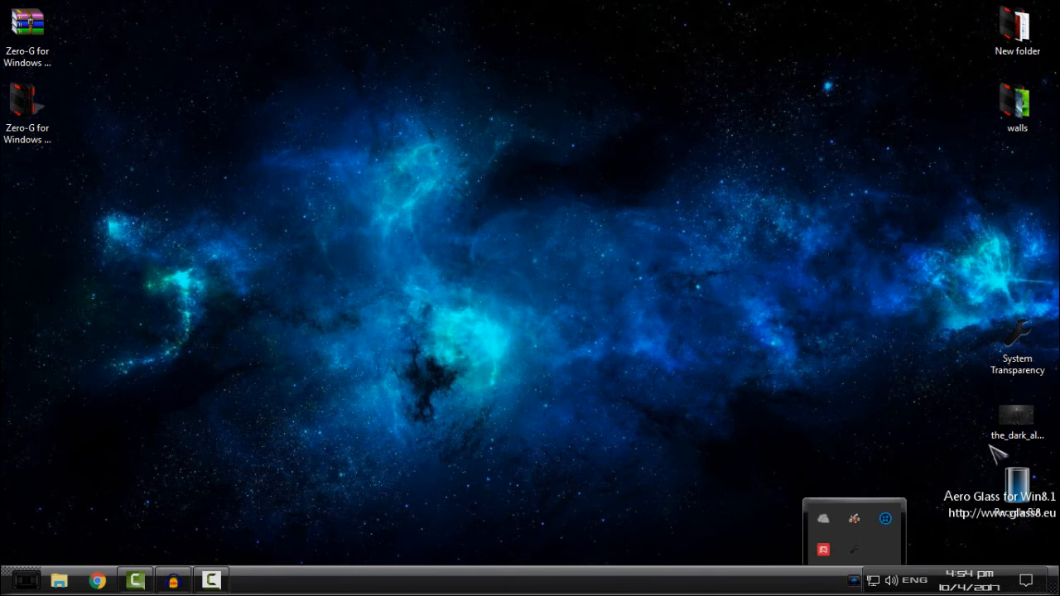
# - Enable 'Affect all Explorer windows?' in the System Transparency tray utility
pyautogui.click(1016, 340)
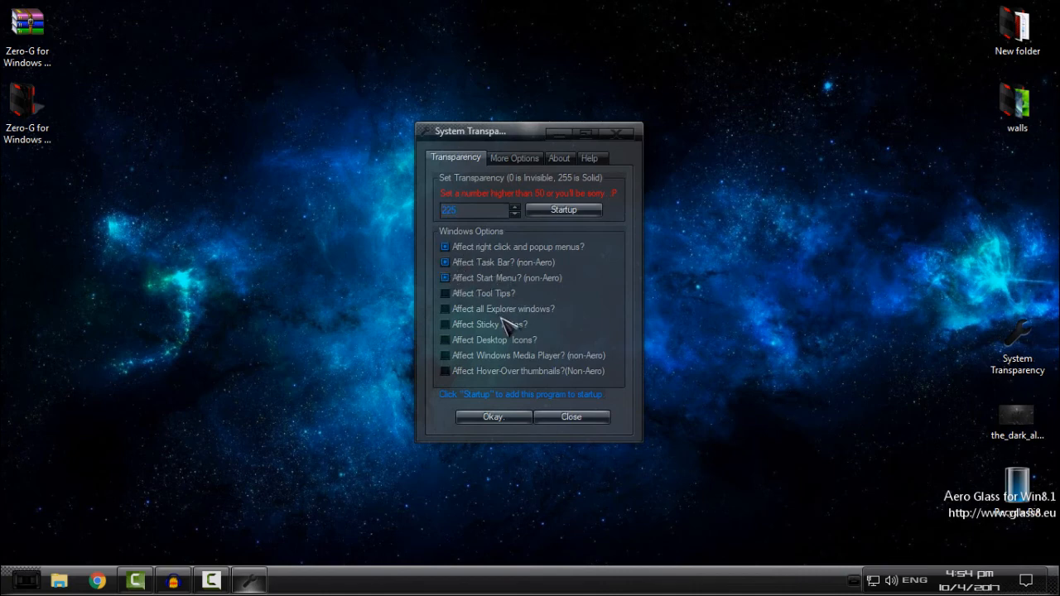
pyautogui.click(444, 308)
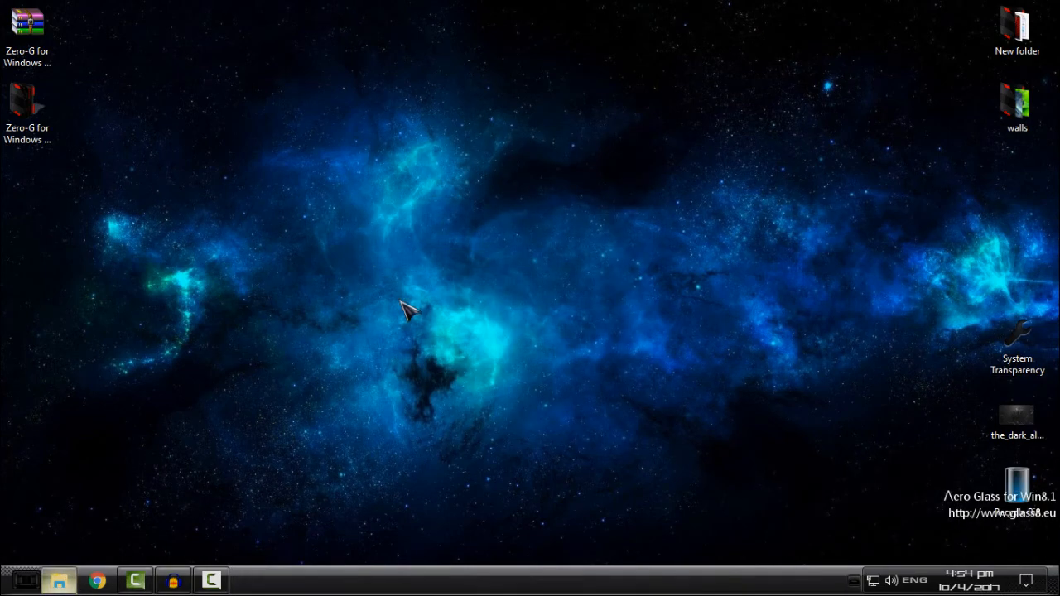
pyautogui.click(58, 579)
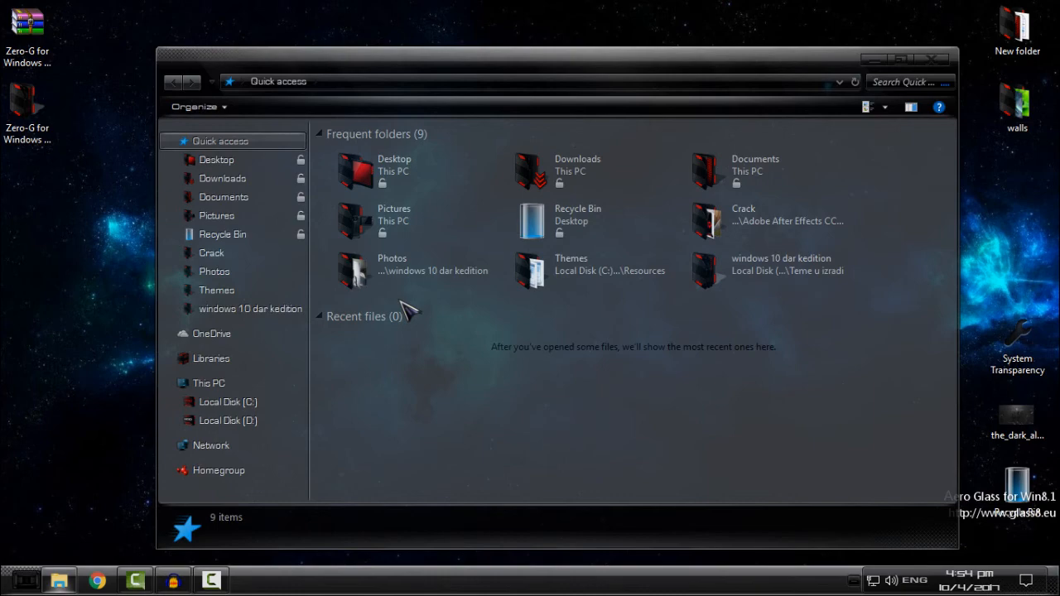
pyautogui.click(208, 383)
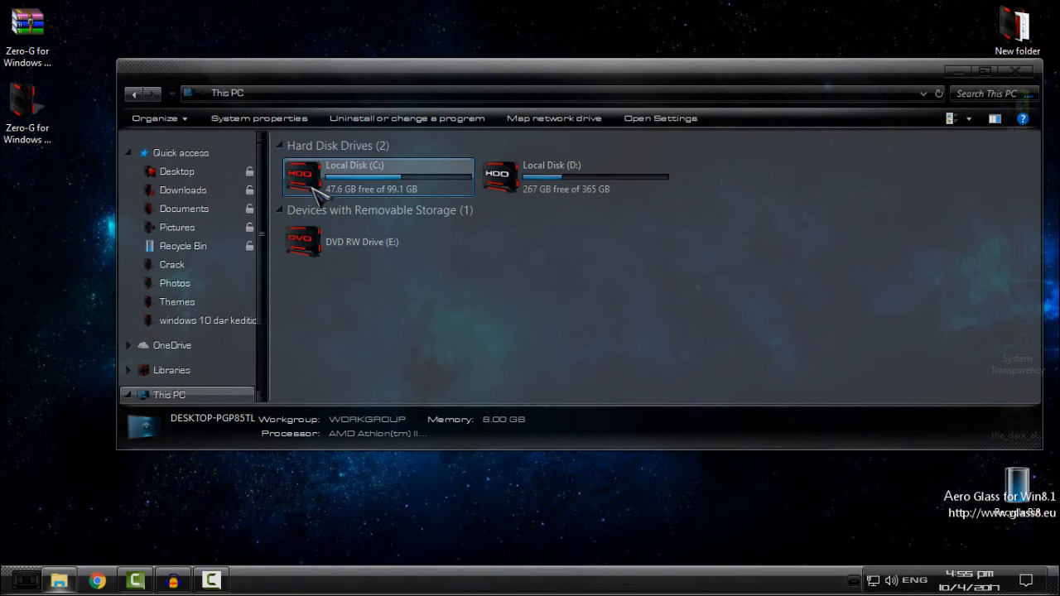
pyautogui.moveTo(269, 345)
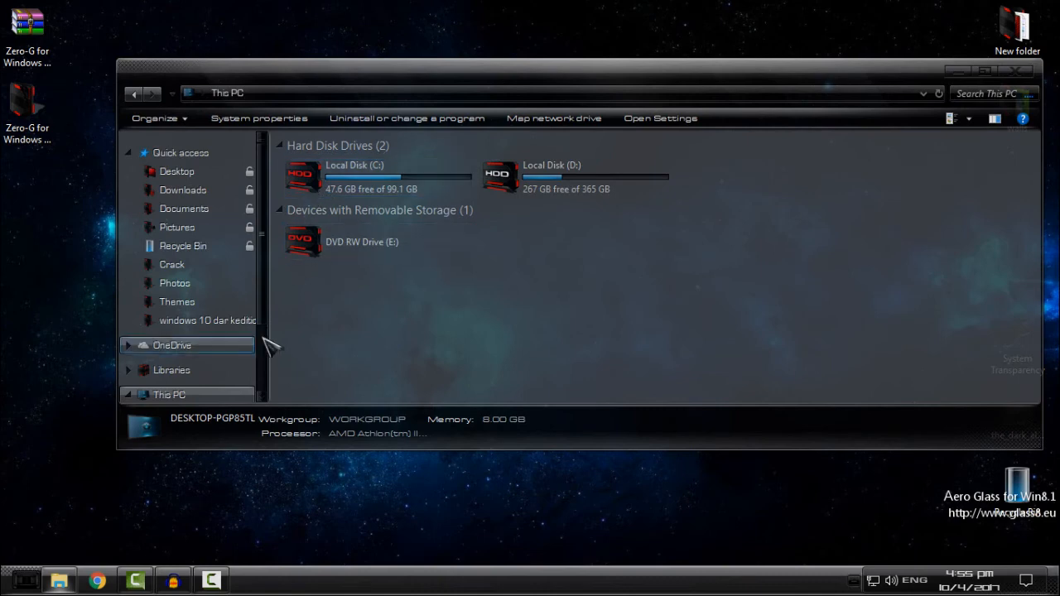
pyautogui.click(360, 242)
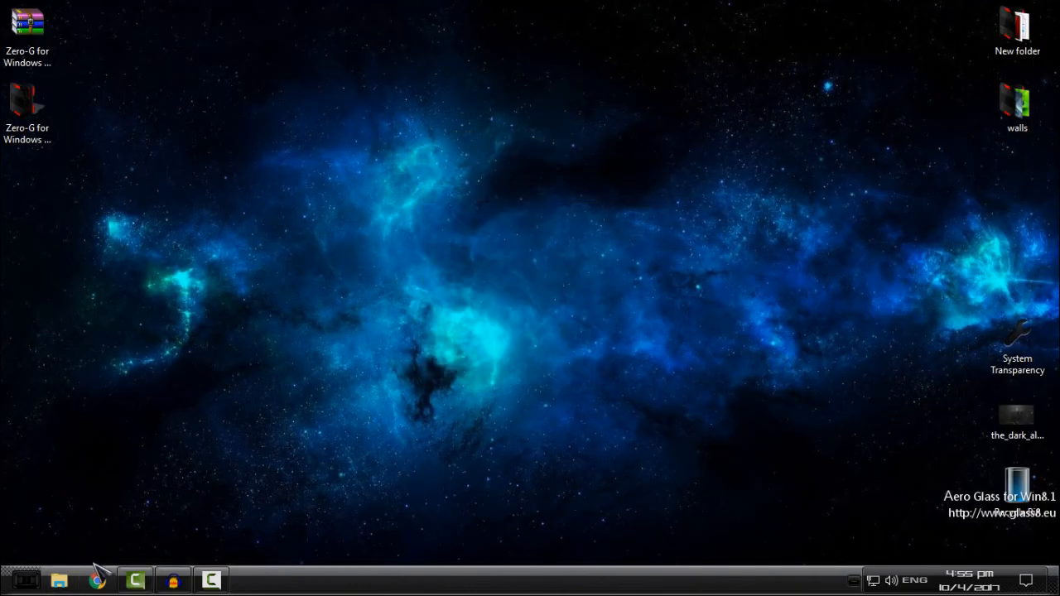
# - Open the classic Start menu, close it, and reopen it
pyautogui.click(23, 579)
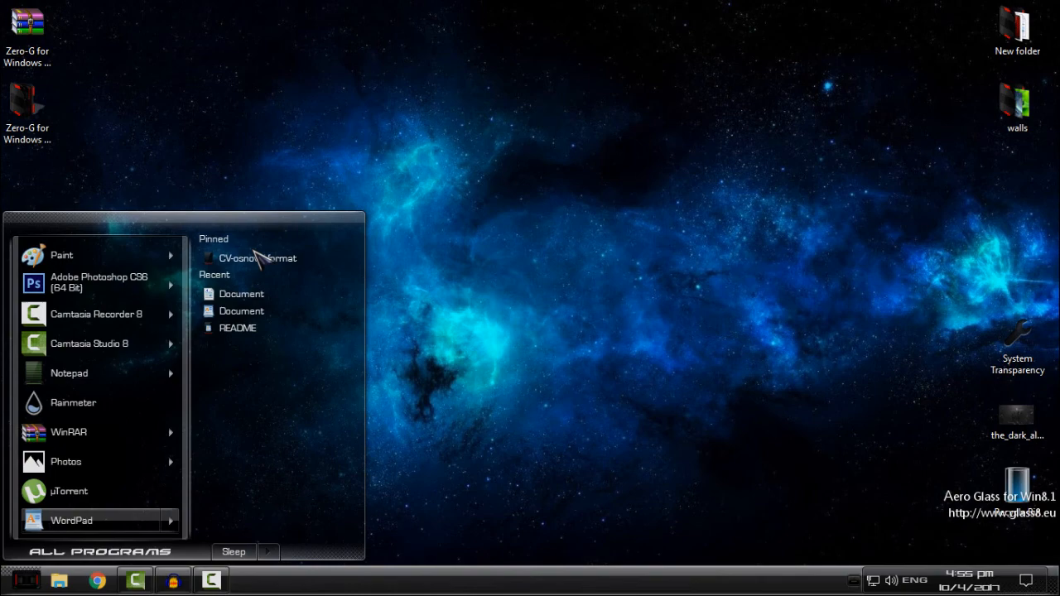
pyautogui.click(23, 580)
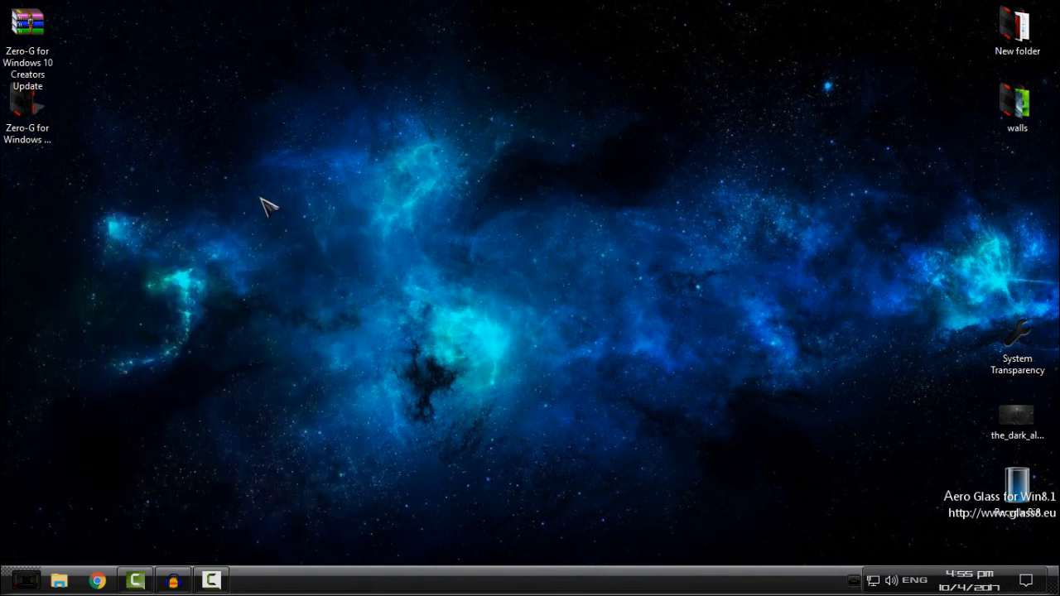
pyautogui.click(15, 580)
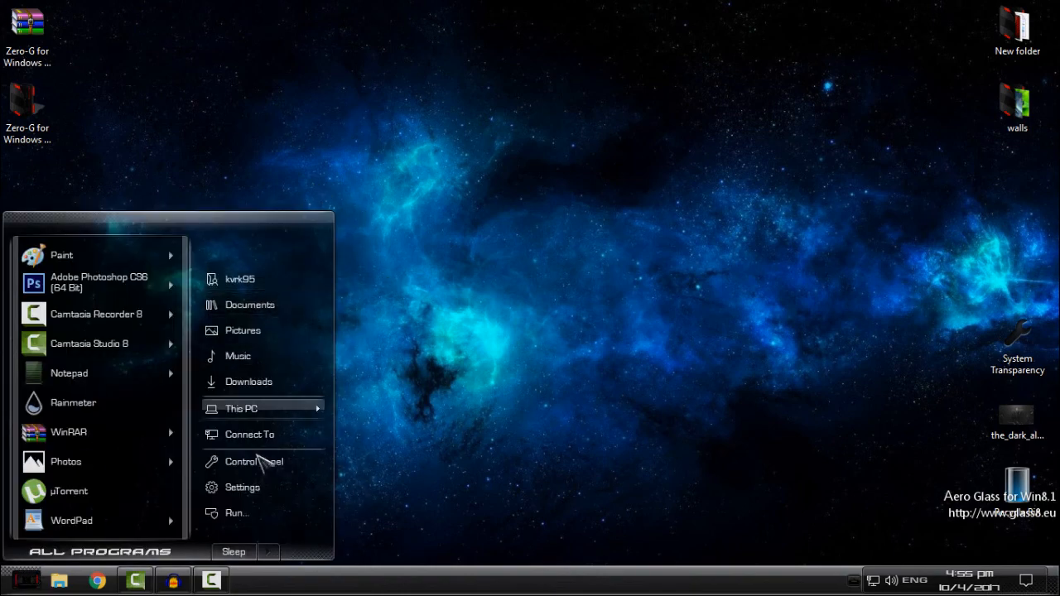
pyautogui.moveTo(240, 408)
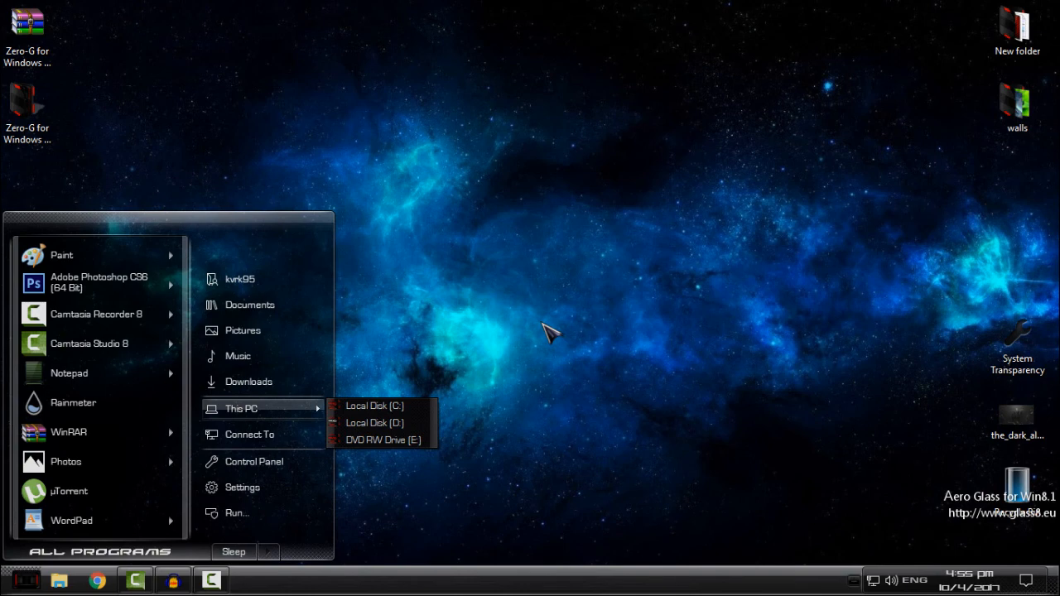
pyautogui.moveTo(517, 240)
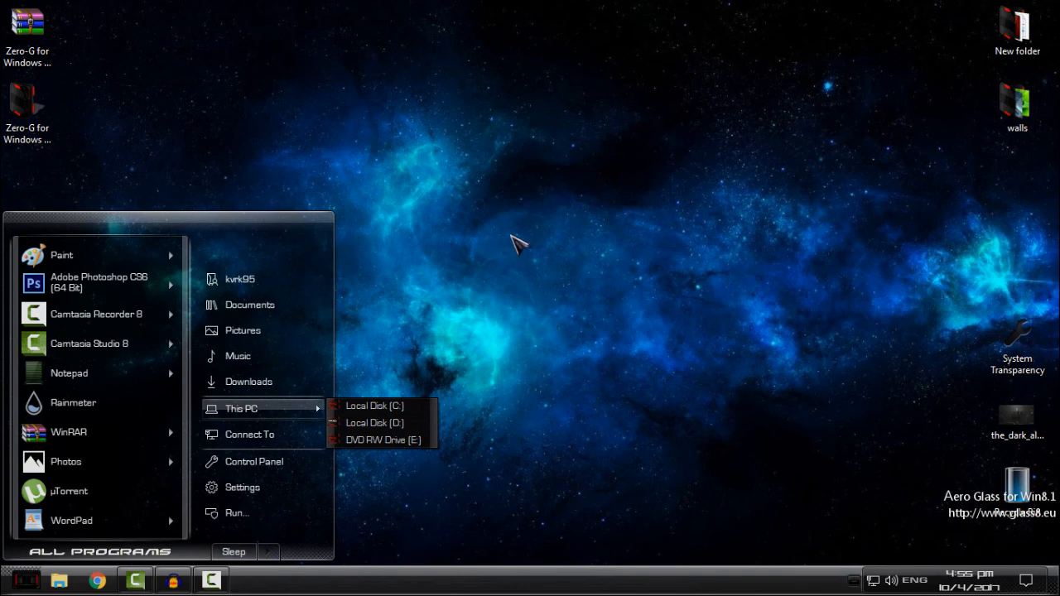
pyautogui.moveTo(501, 240)
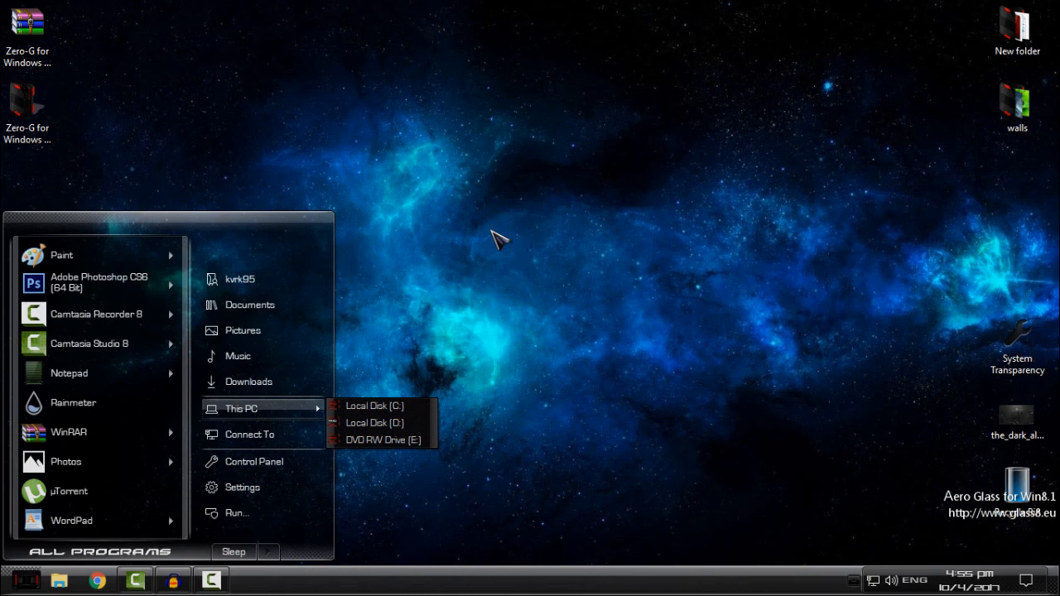
pyautogui.moveTo(438, 227)
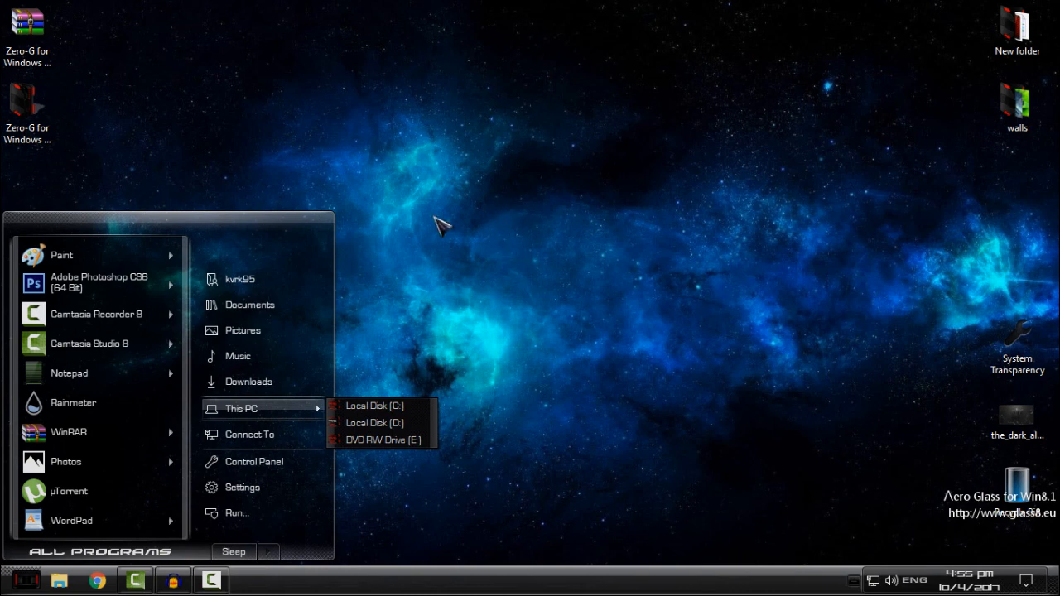
# - Dismiss the desktop context menu and open File Explorer at Quick access
pyautogui.rightClick(438, 223)
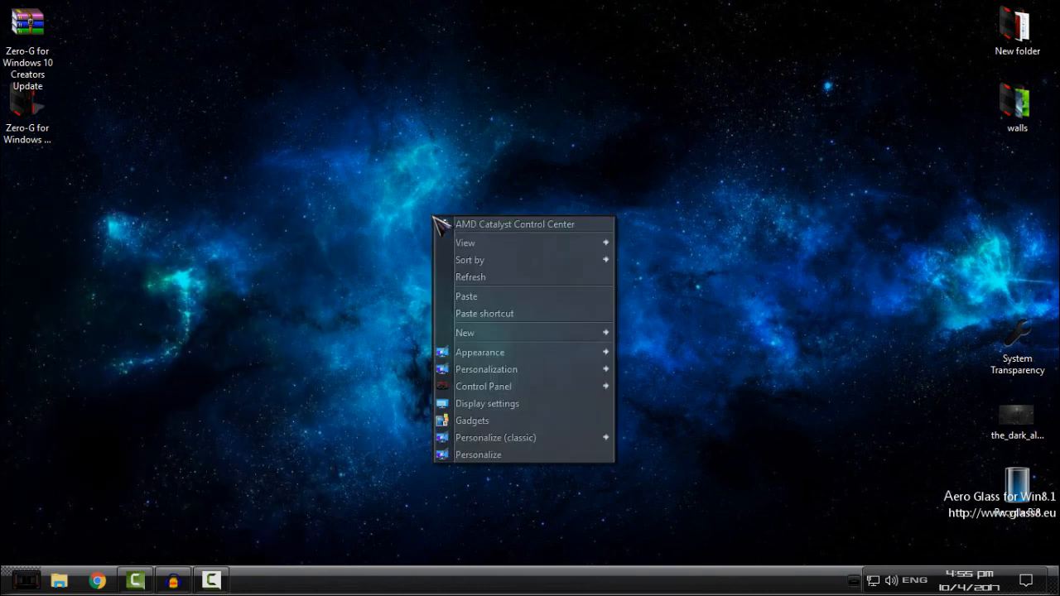
pyautogui.click(79, 584)
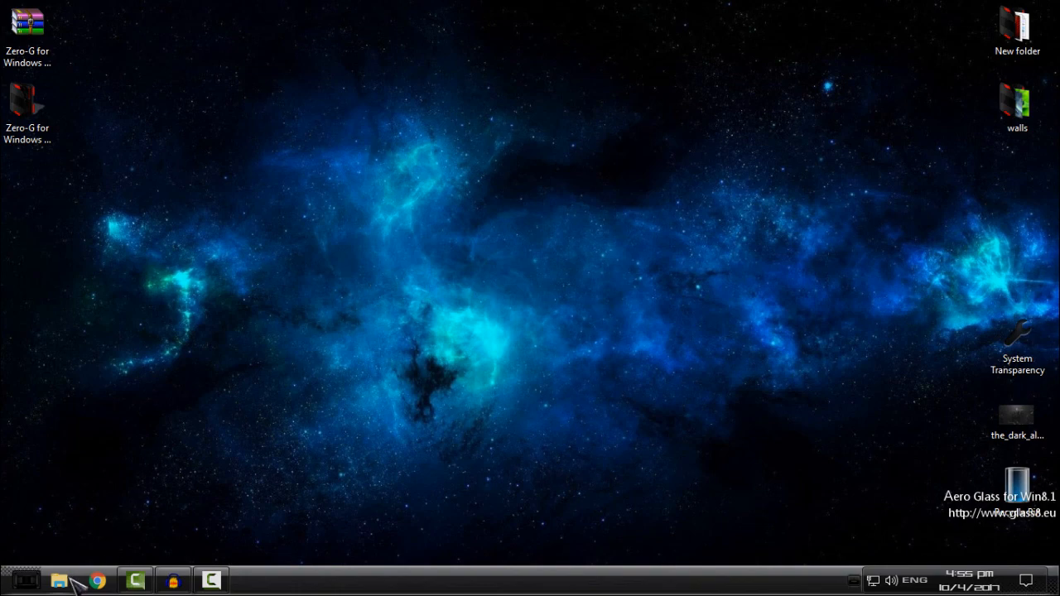
pyautogui.click(59, 580)
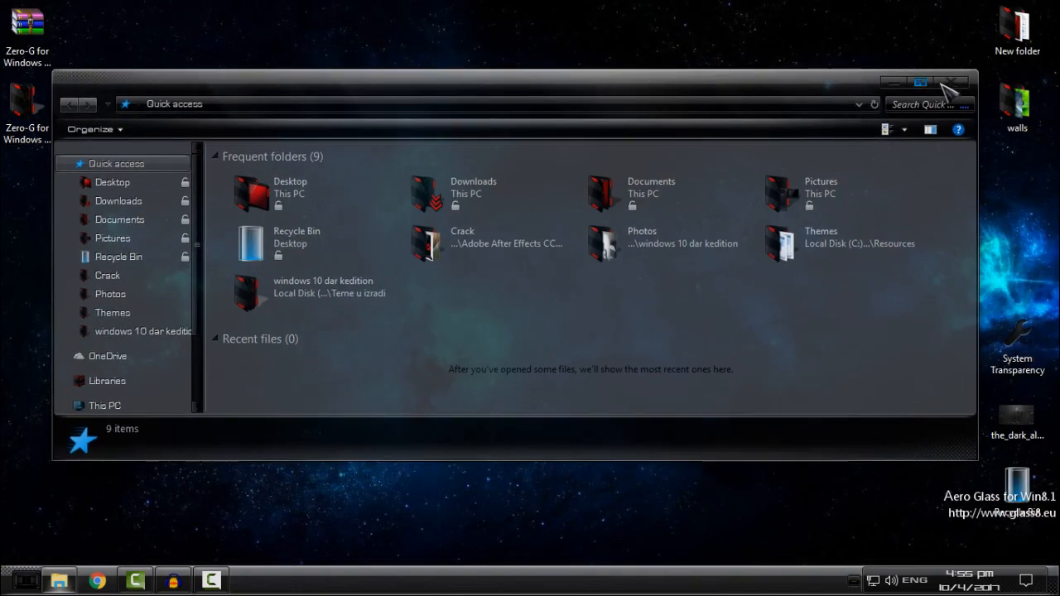
pyautogui.moveTo(956, 82)
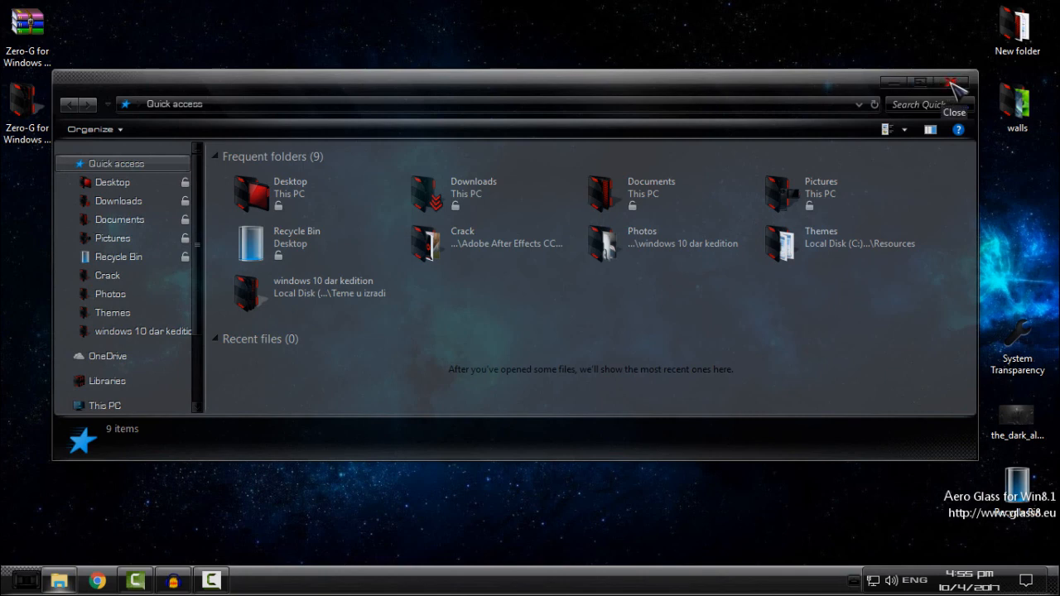